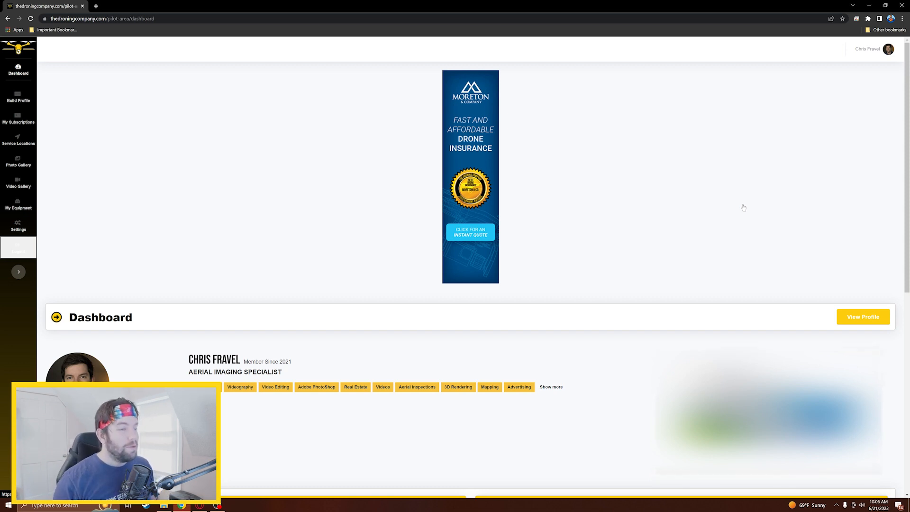
Step: Scroll the pilot area, then open Build Your Profile with title, skills, description and location
scroll("down", 3)
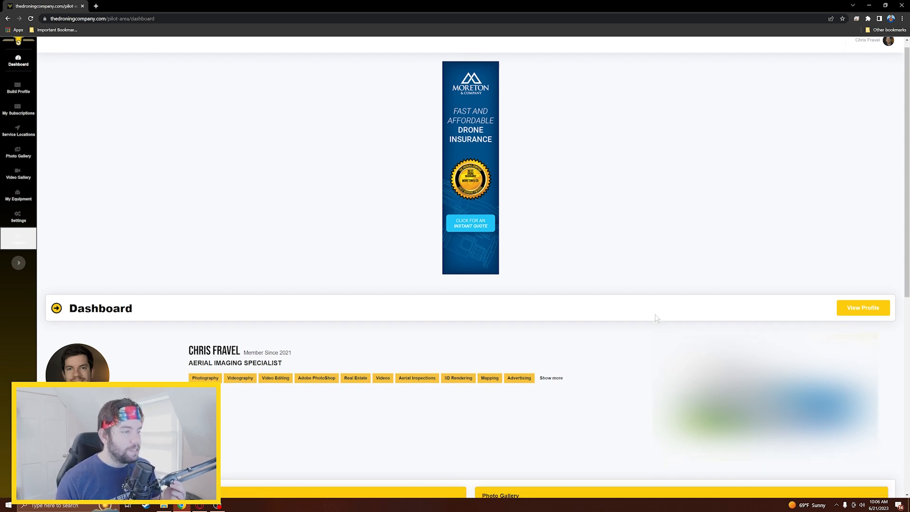
scroll("down", 3)
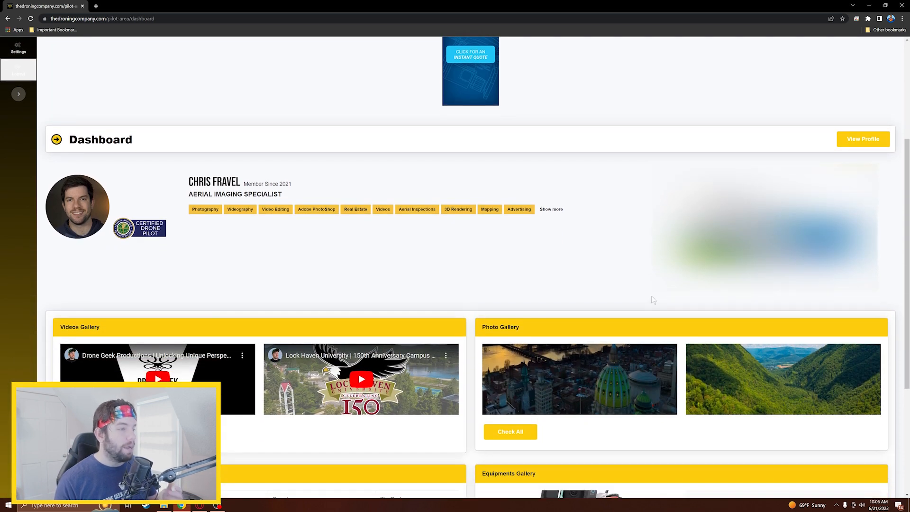
scroll("down", 3)
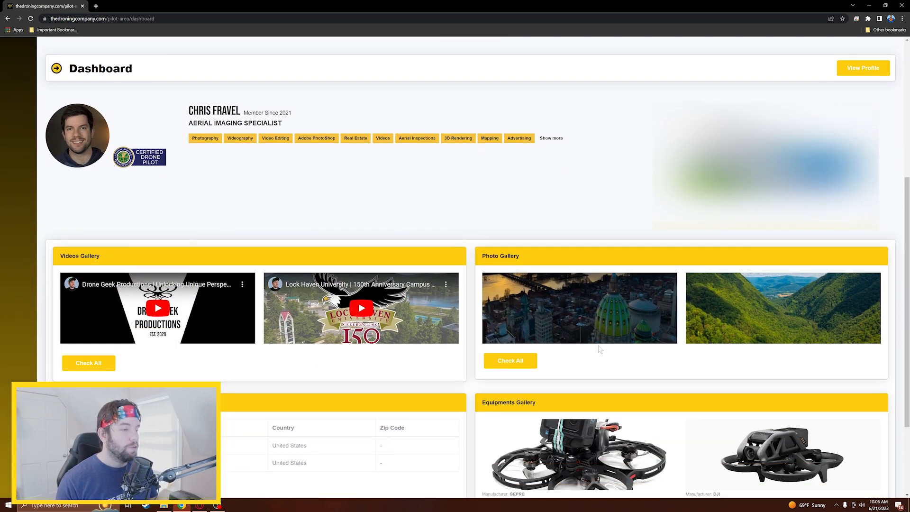
scroll("down", 3)
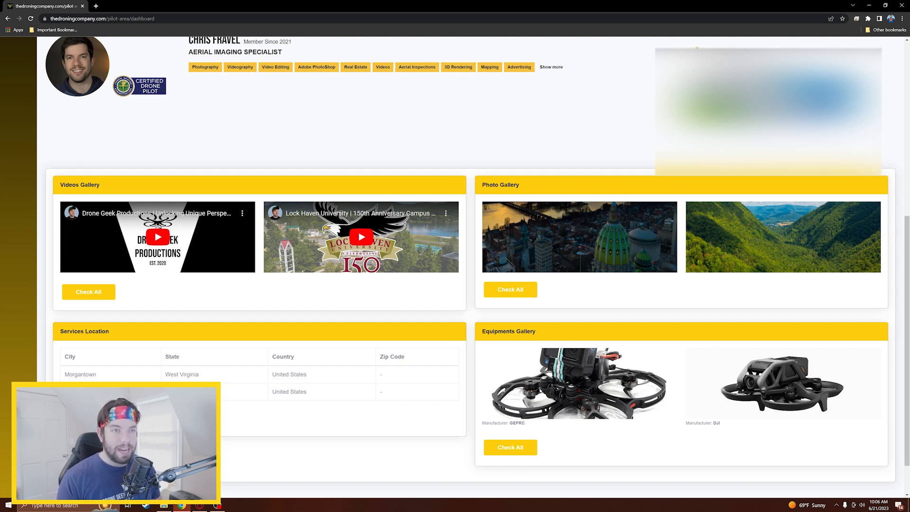
scroll("up", 3)
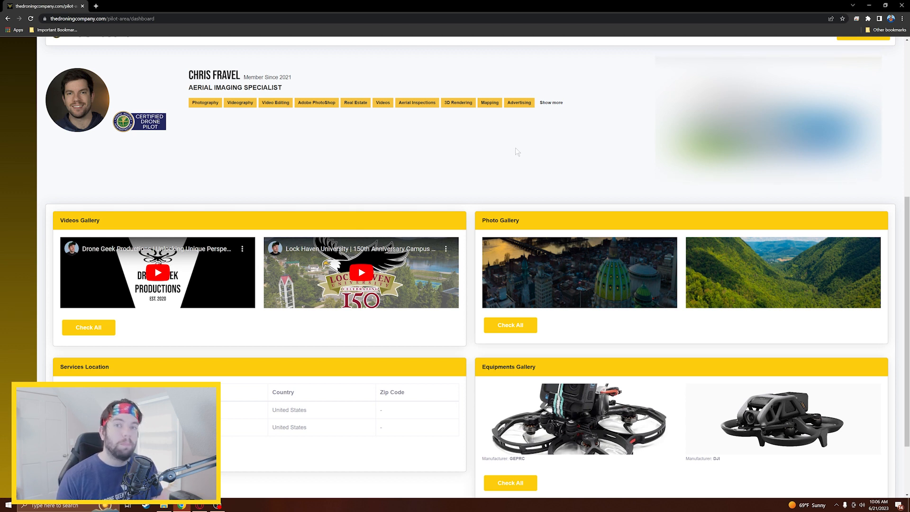
mouse_move(519, 261)
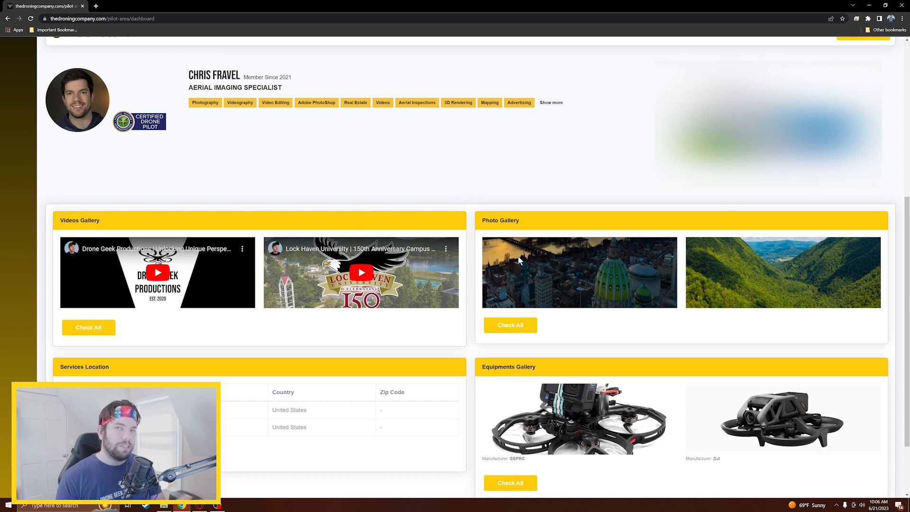
mouse_move(519, 243)
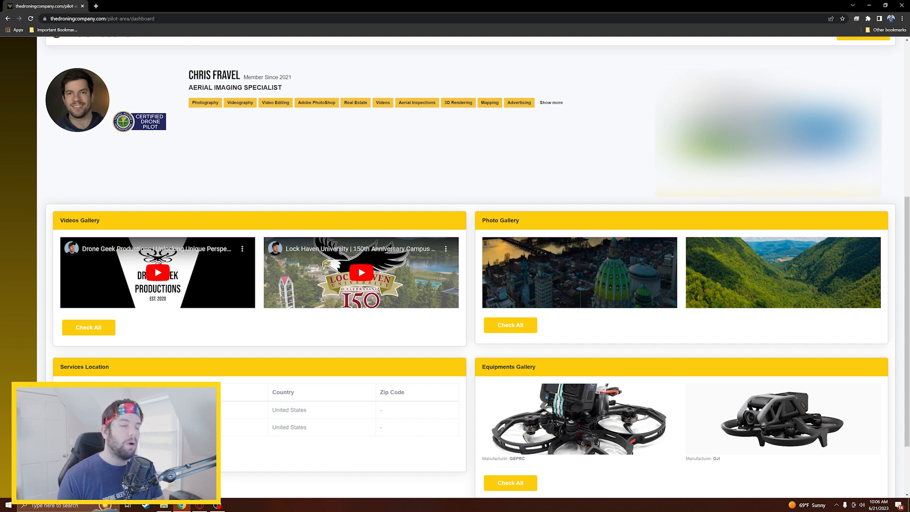
mouse_move(461, 230)
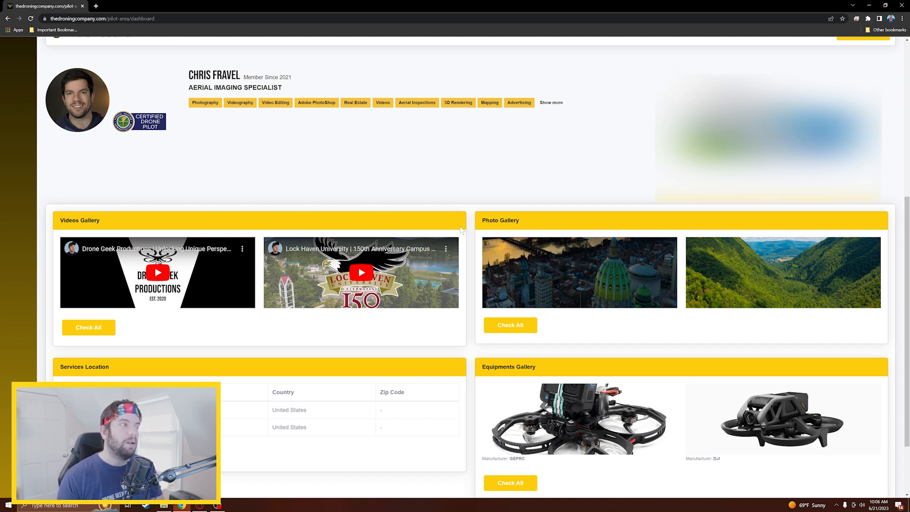
scroll("up", 3)
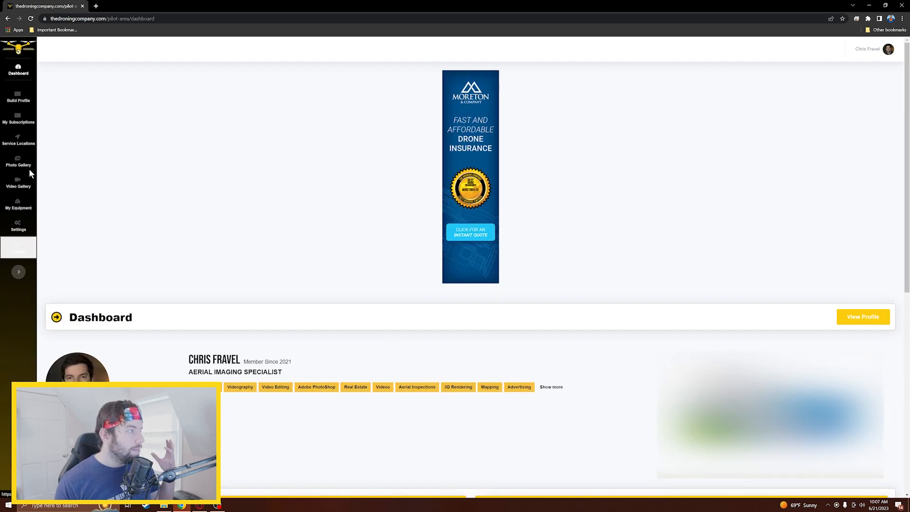
mouse_move(18, 100)
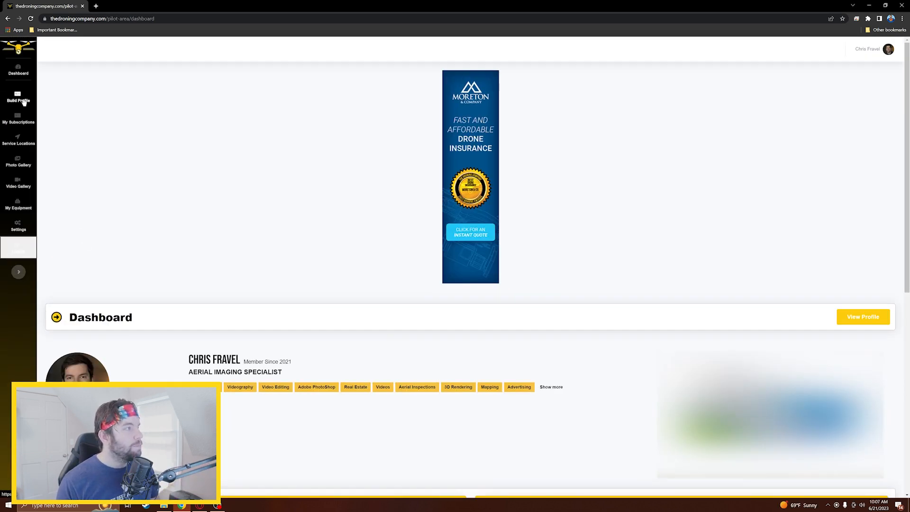
left_click(18, 101)
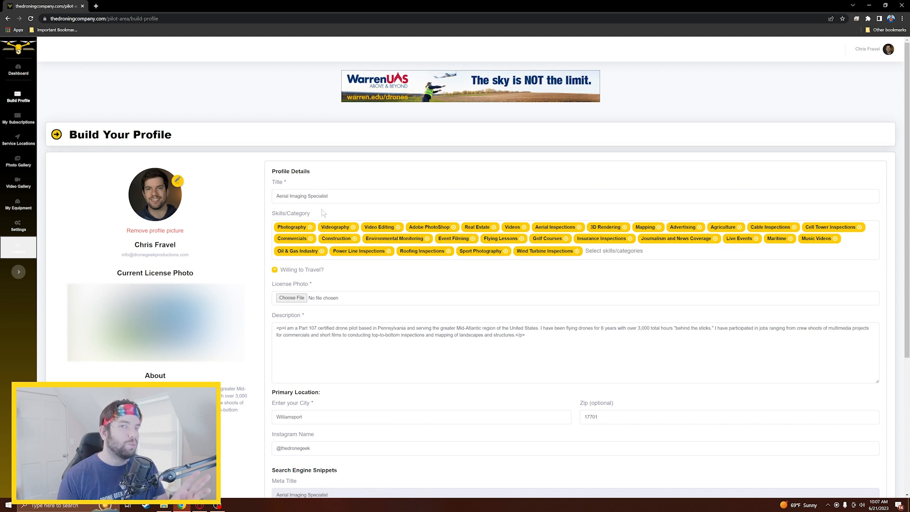
mouse_move(325, 248)
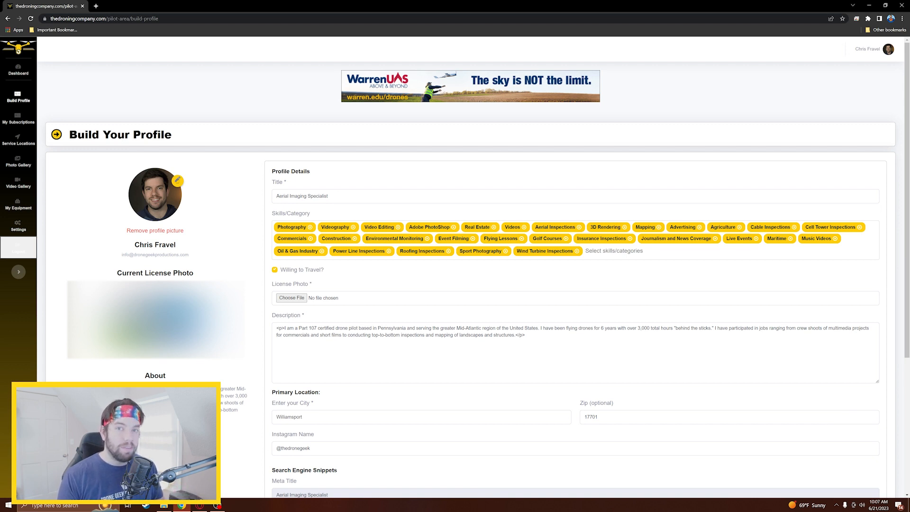
mouse_move(634, 263)
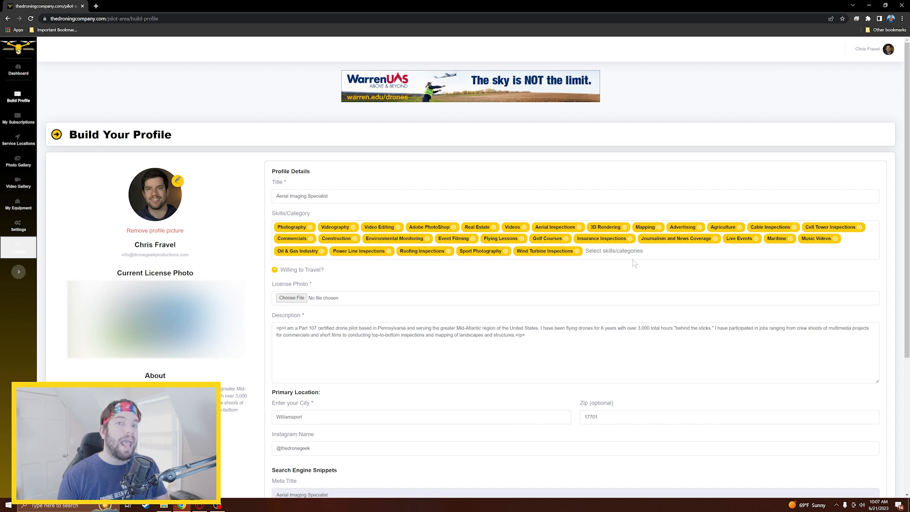
mouse_move(603, 261)
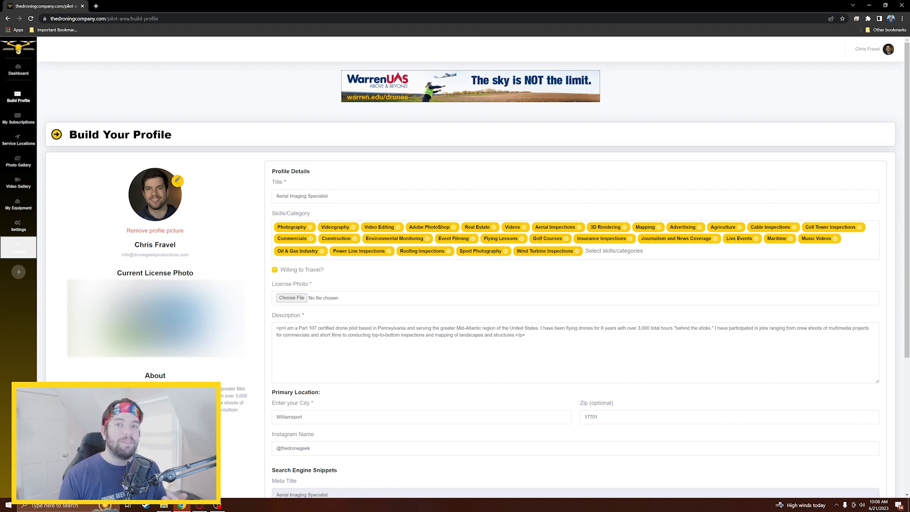
mouse_move(633, 263)
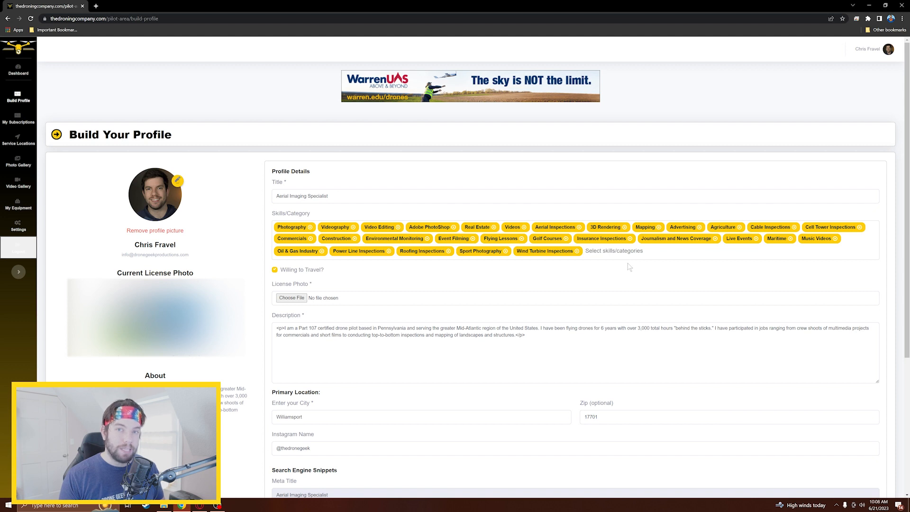
scroll("down", 3)
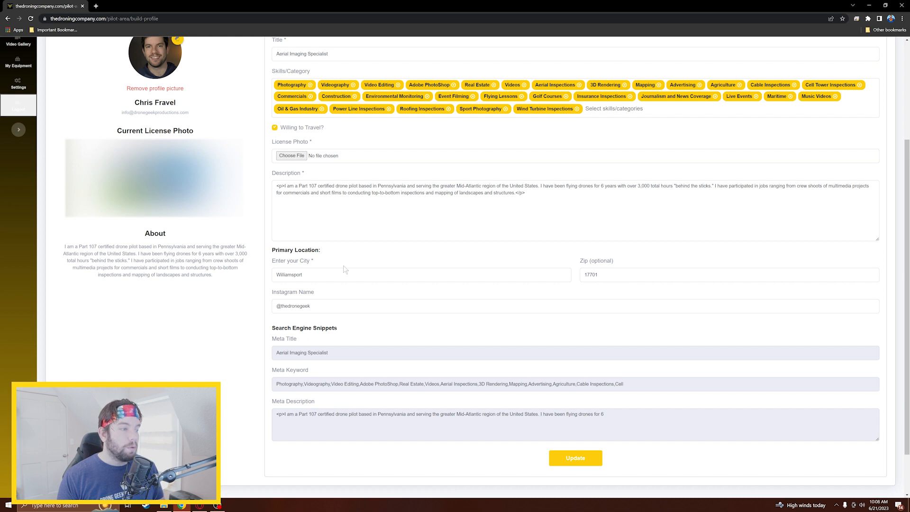
mouse_move(339, 267)
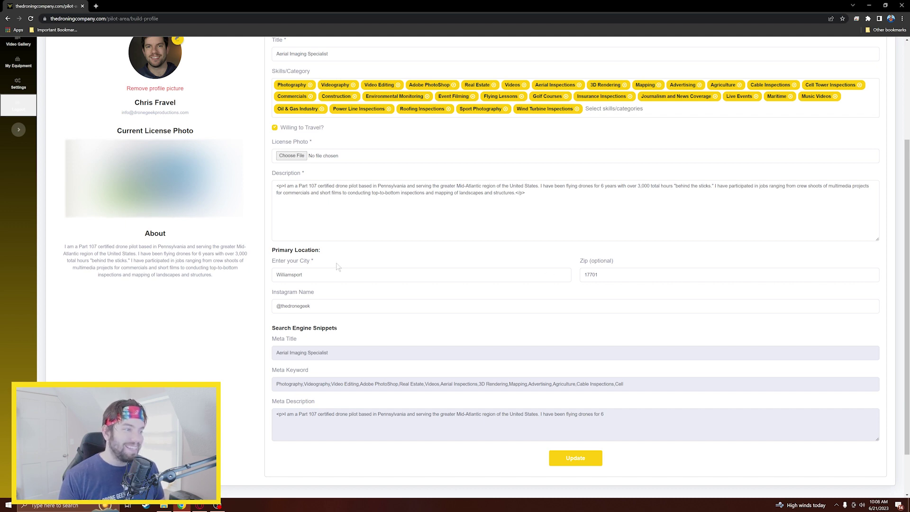
mouse_move(370, 300)
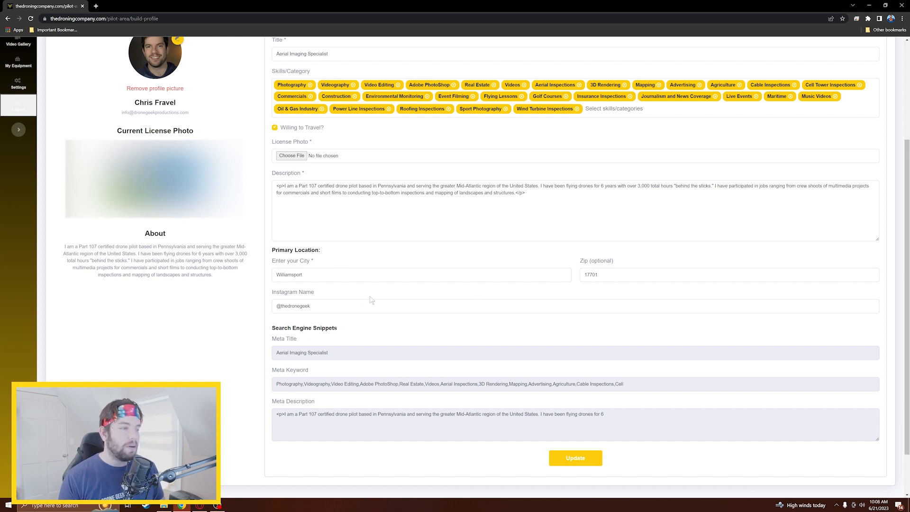
mouse_move(352, 293)
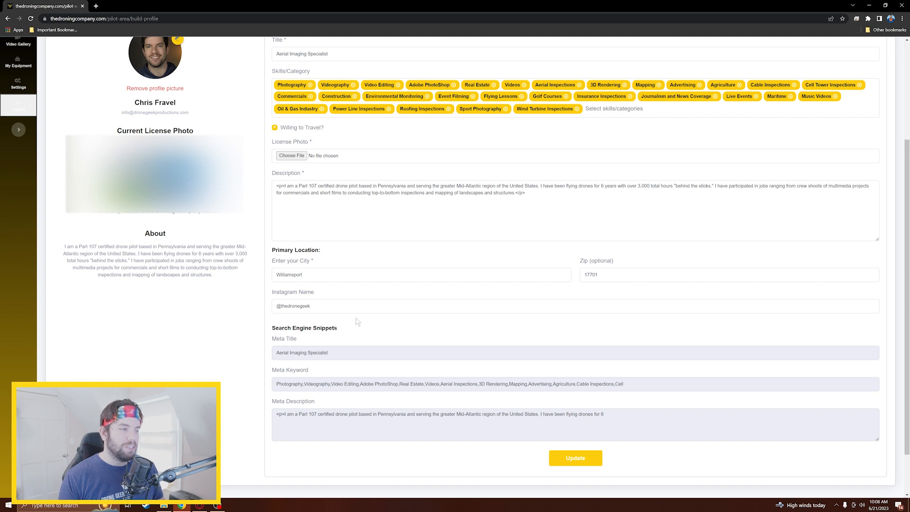
mouse_move(376, 320)
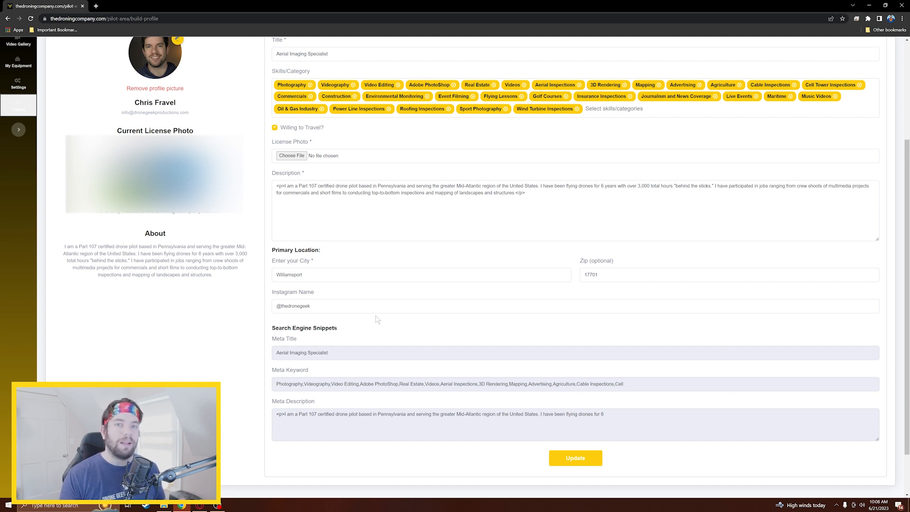
mouse_move(369, 321)
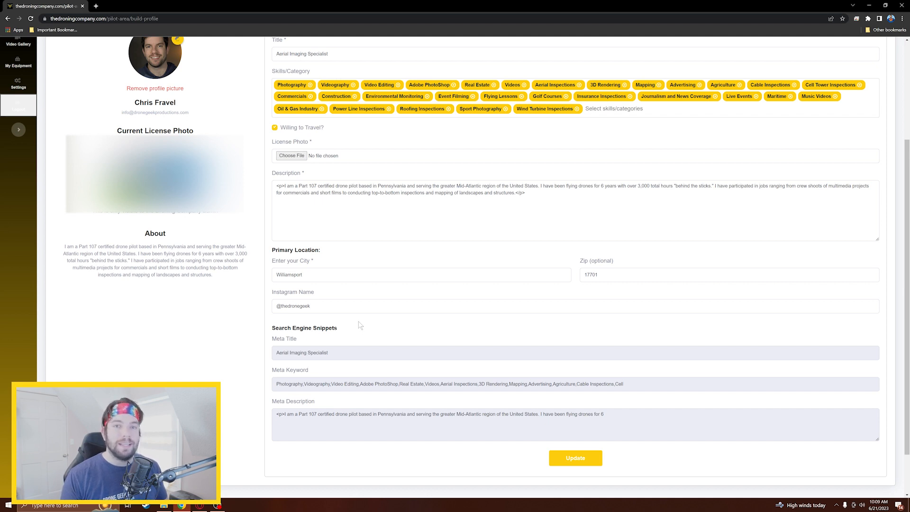
mouse_move(357, 330)
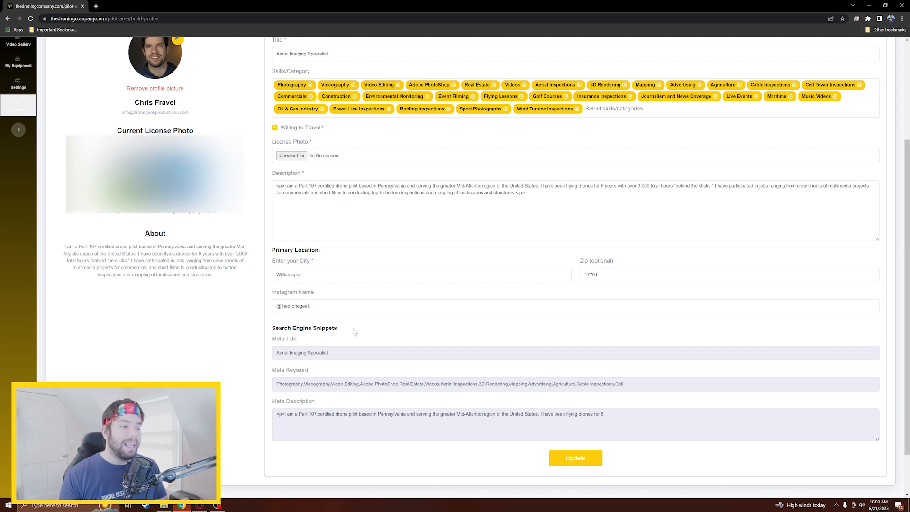
mouse_move(366, 349)
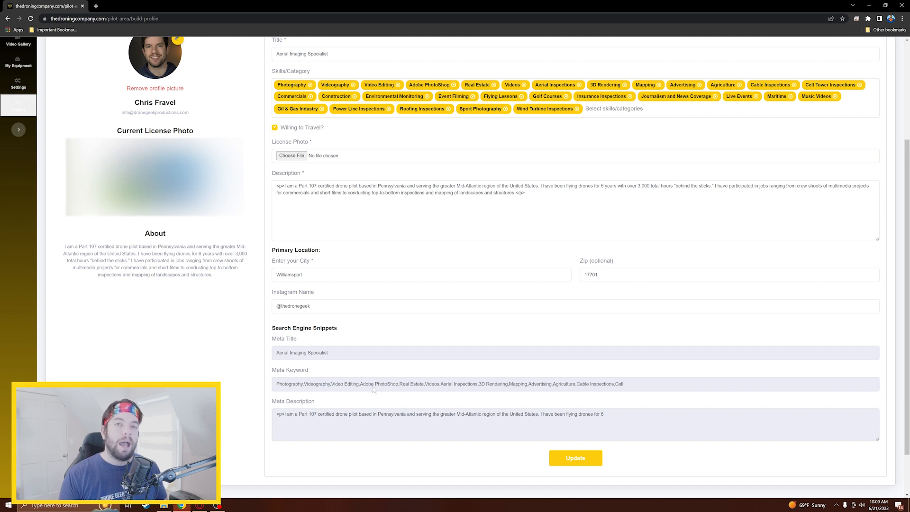
scroll("up", 3)
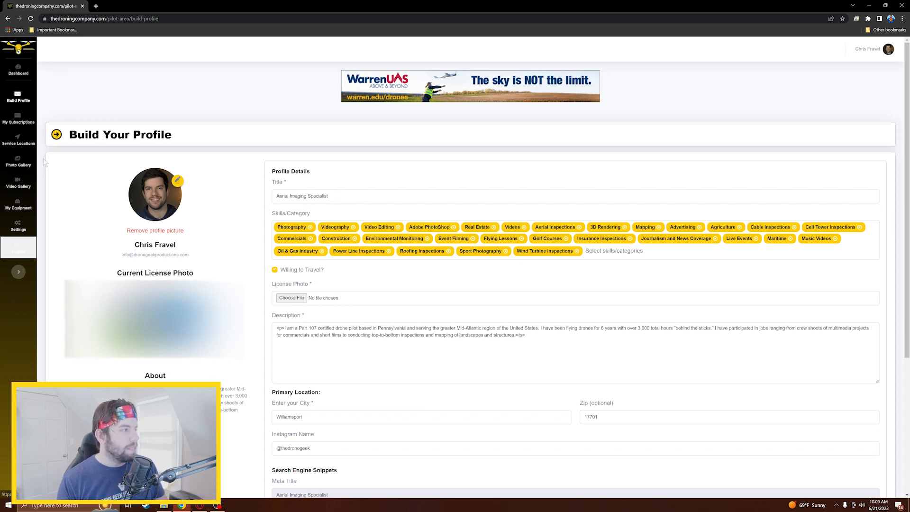
mouse_move(53, 306)
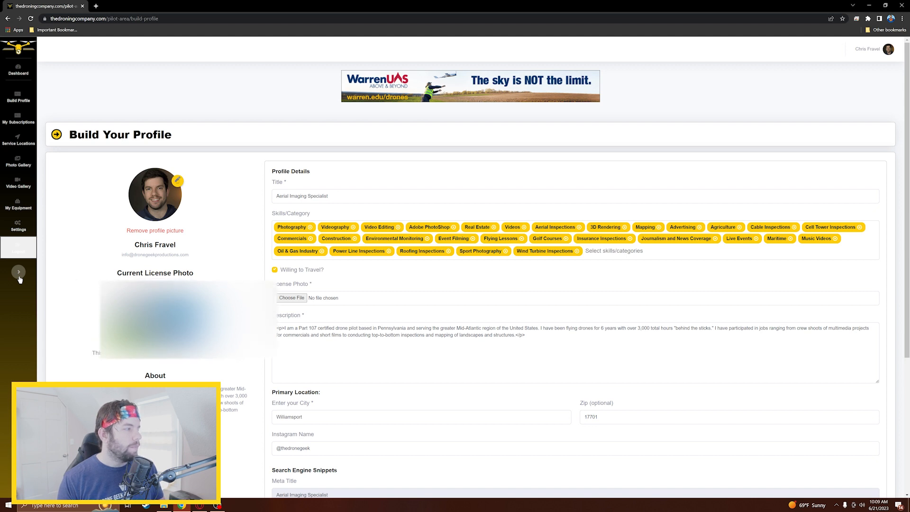
left_click(18, 280)
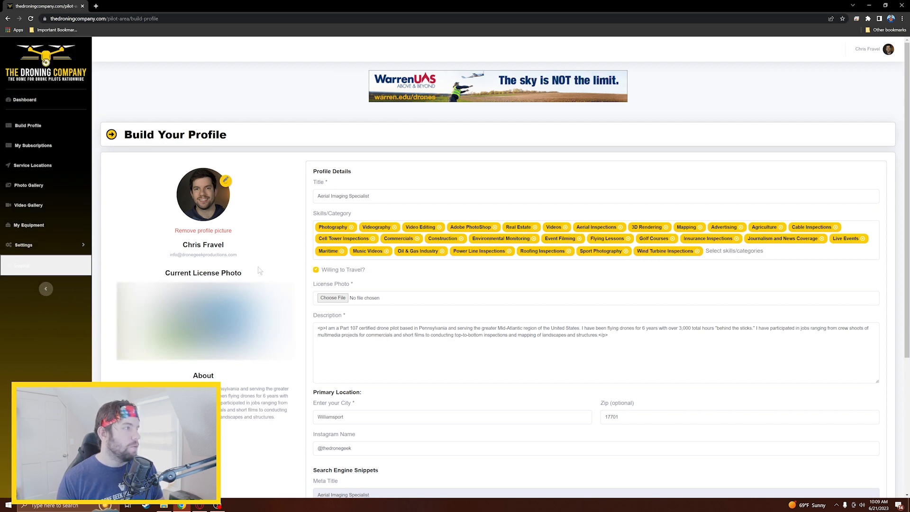
mouse_move(75, 182)
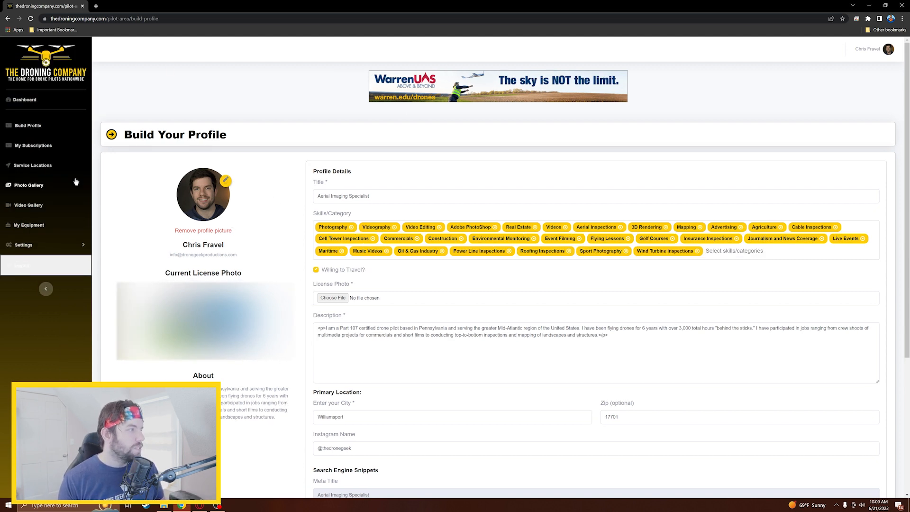
mouse_move(50, 153)
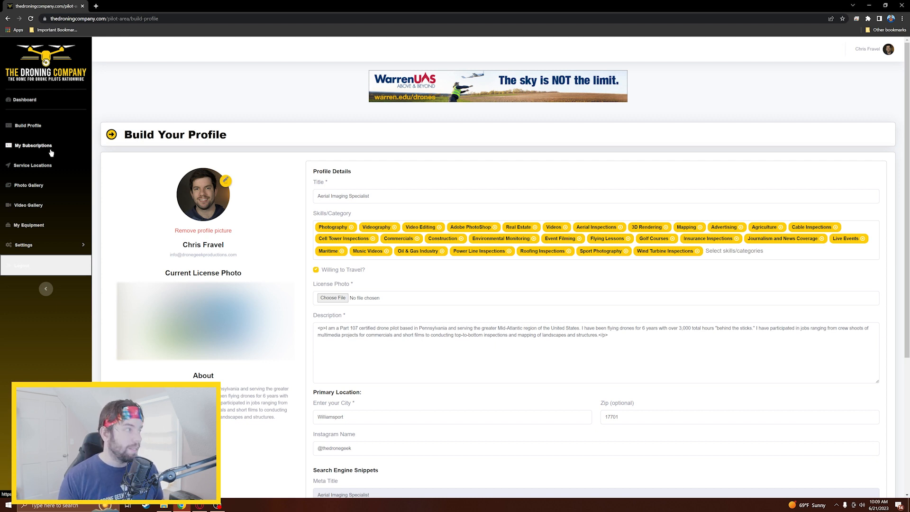
mouse_move(50, 168)
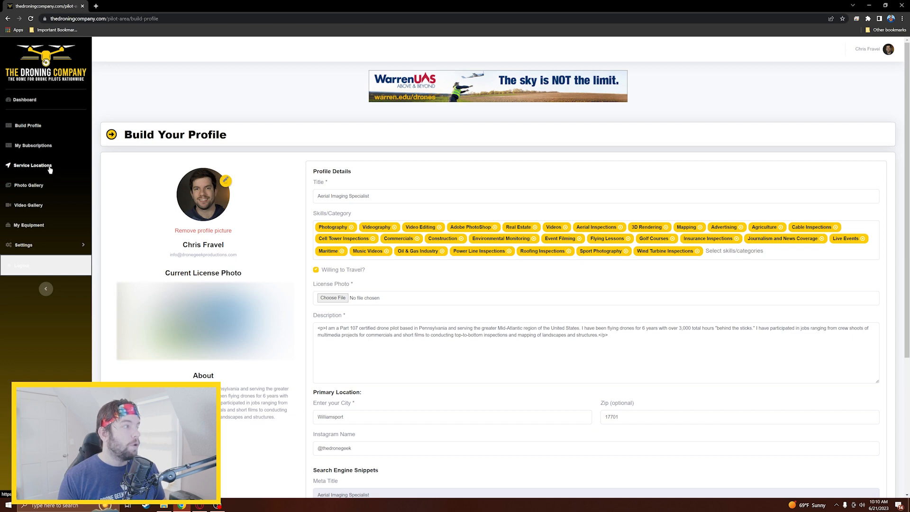
Step: Add 'Buffalo, NY, USA' as a service location and expand the sidebar labels again
left_click(33, 165)
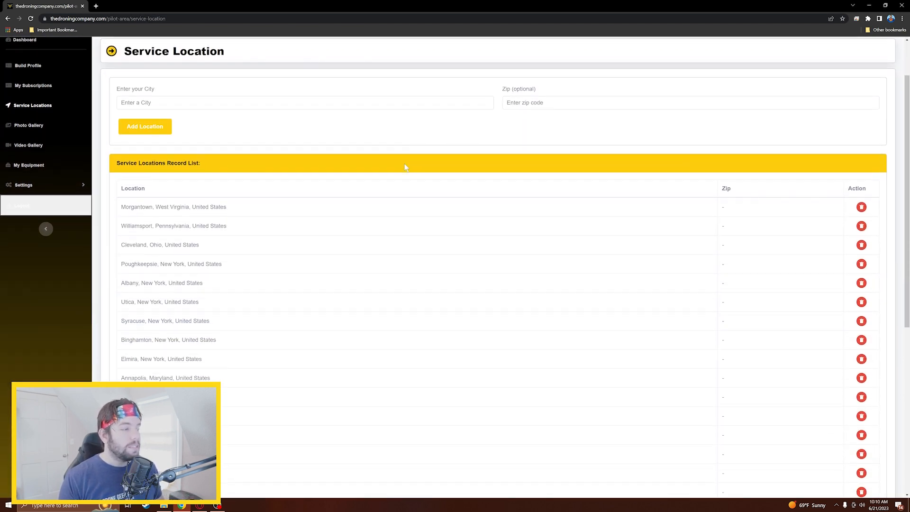
scroll("up", 3)
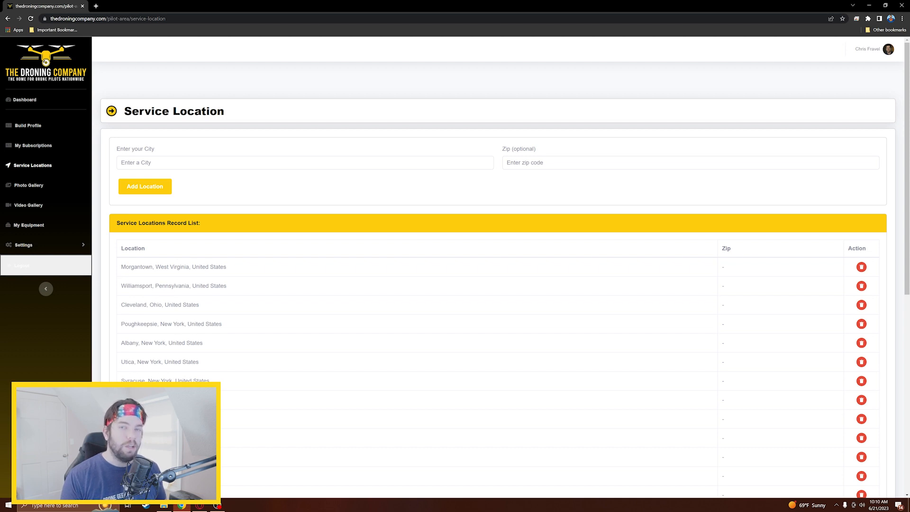
left_click(46, 289)
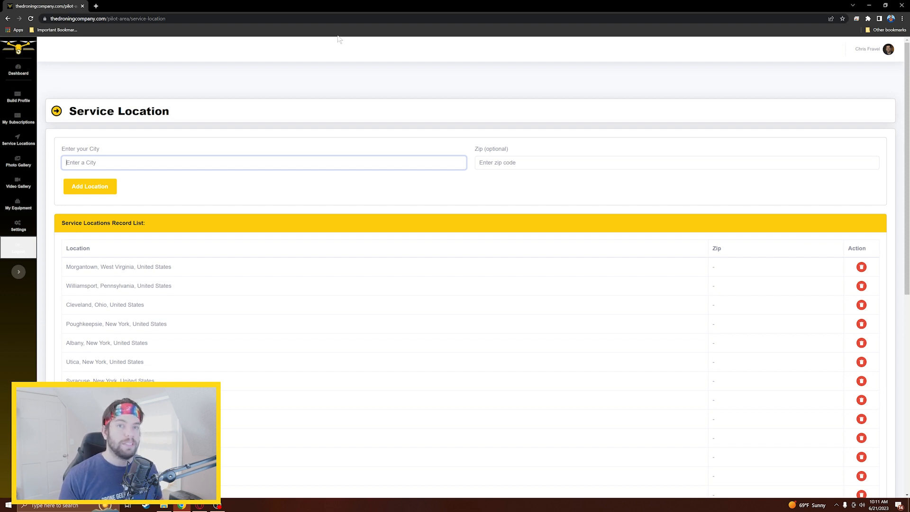
mouse_move(18, 165)
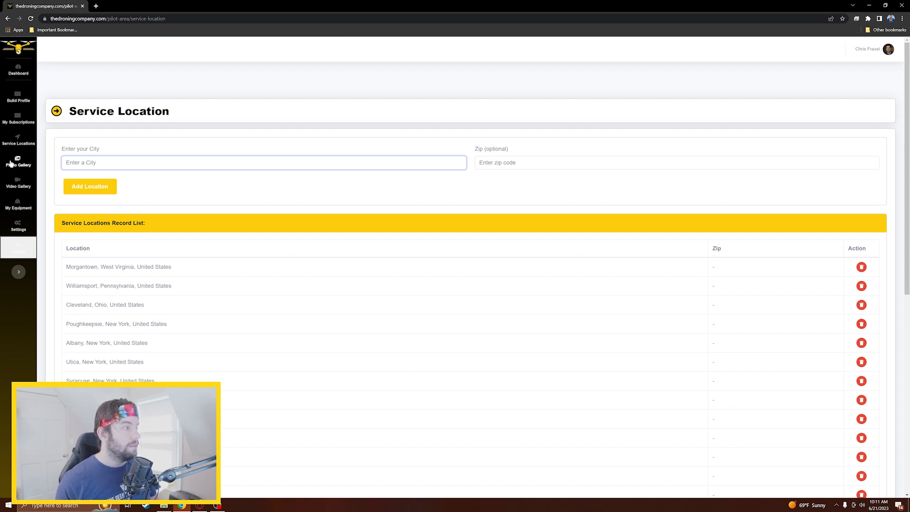
mouse_move(247, 199)
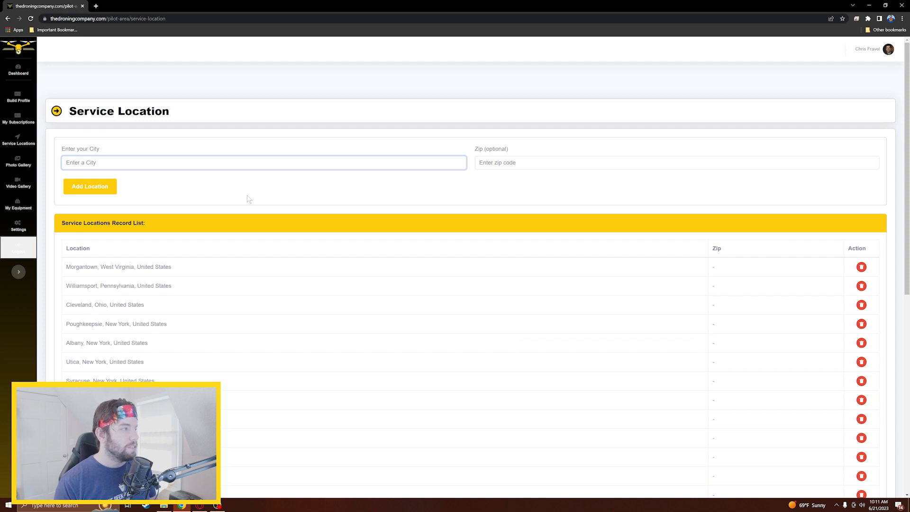
type("Buff")
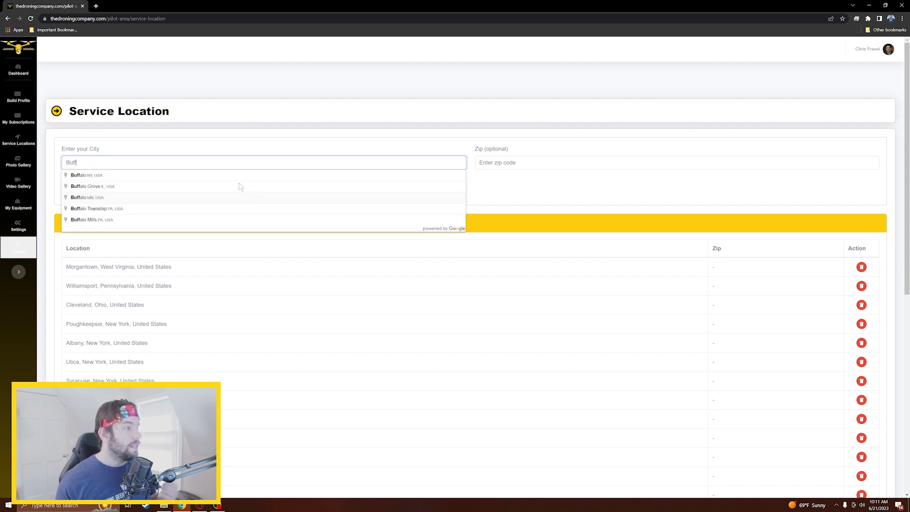
mouse_move(232, 176)
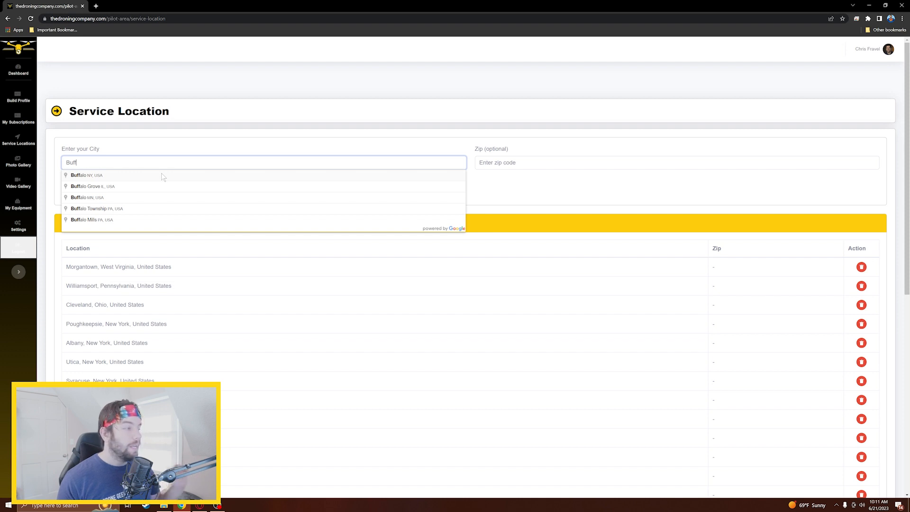
mouse_move(114, 202)
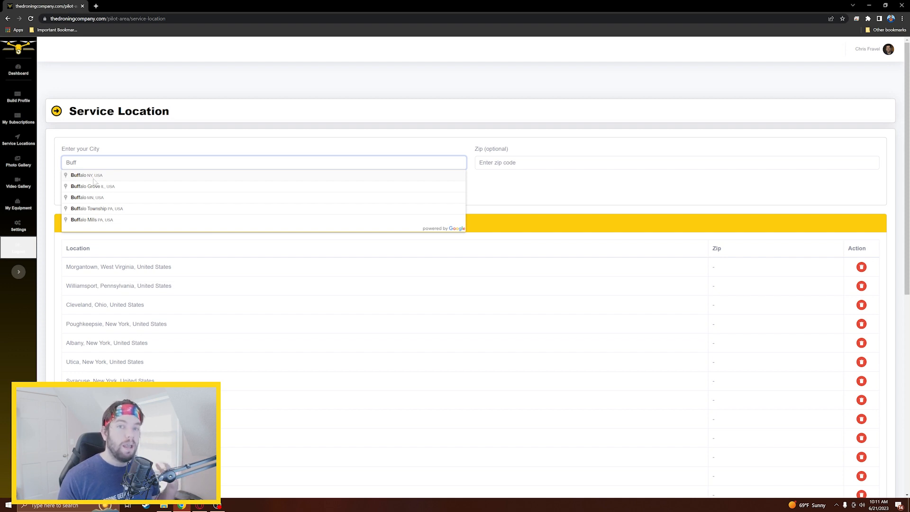
left_click(87, 175)
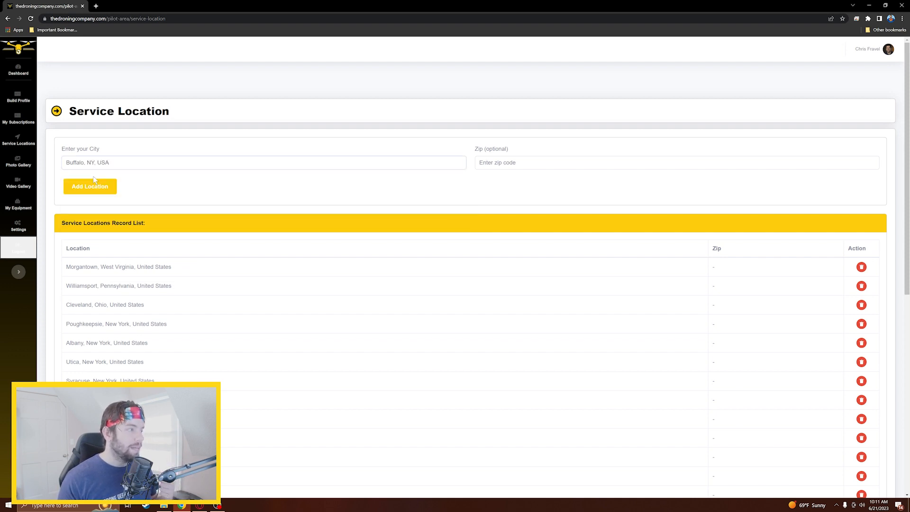
left_click(90, 186)
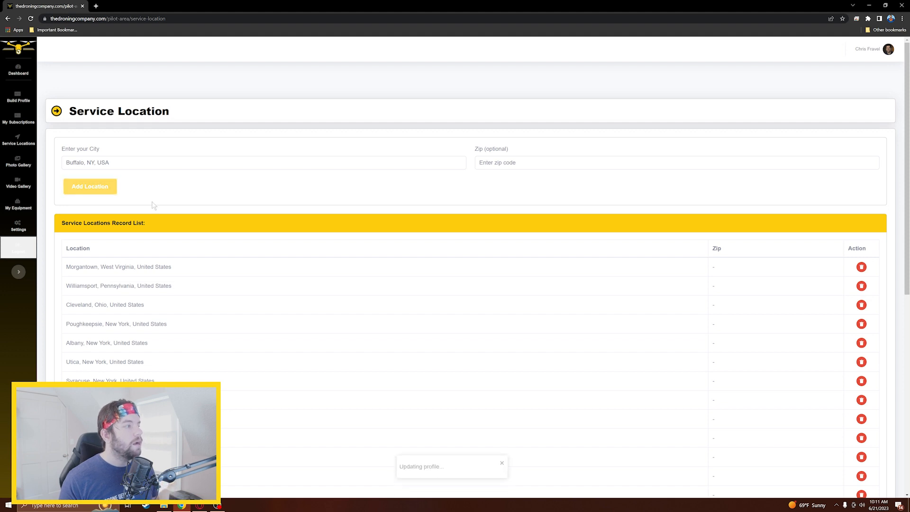
left_click(90, 186)
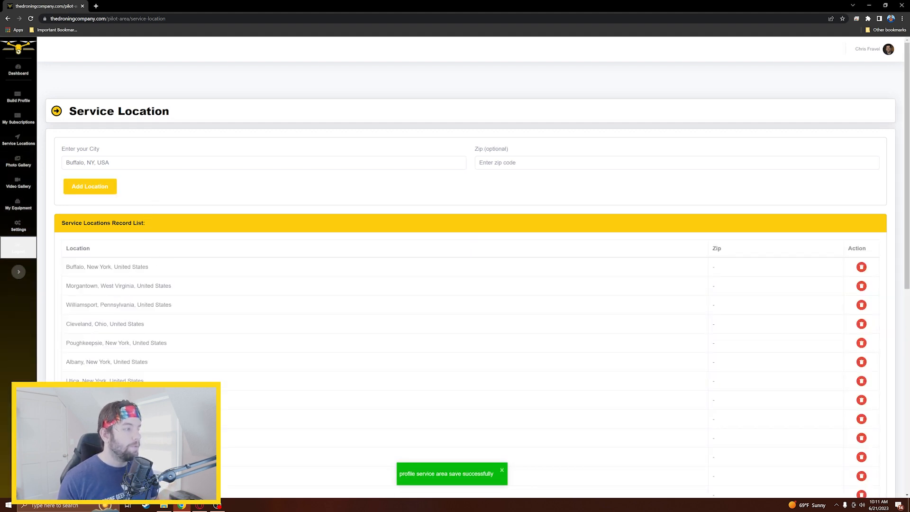
mouse_move(595, 293)
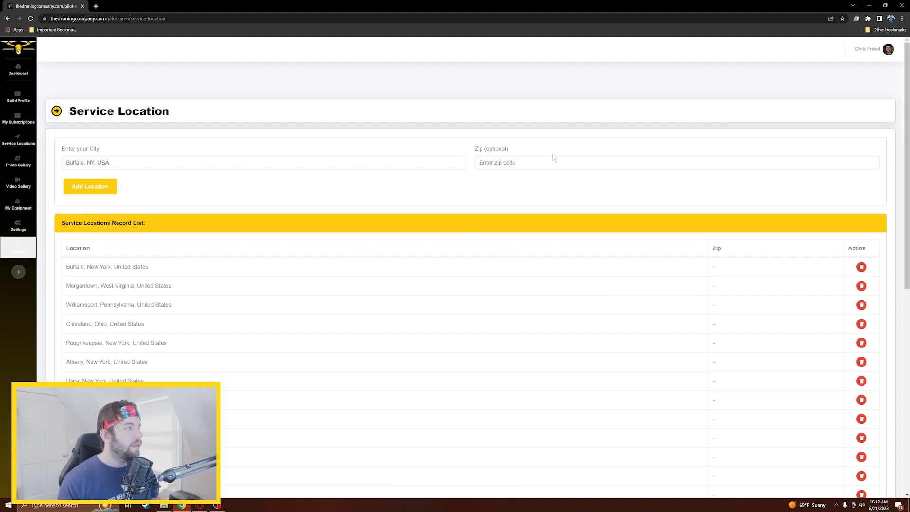
mouse_move(26, 282)
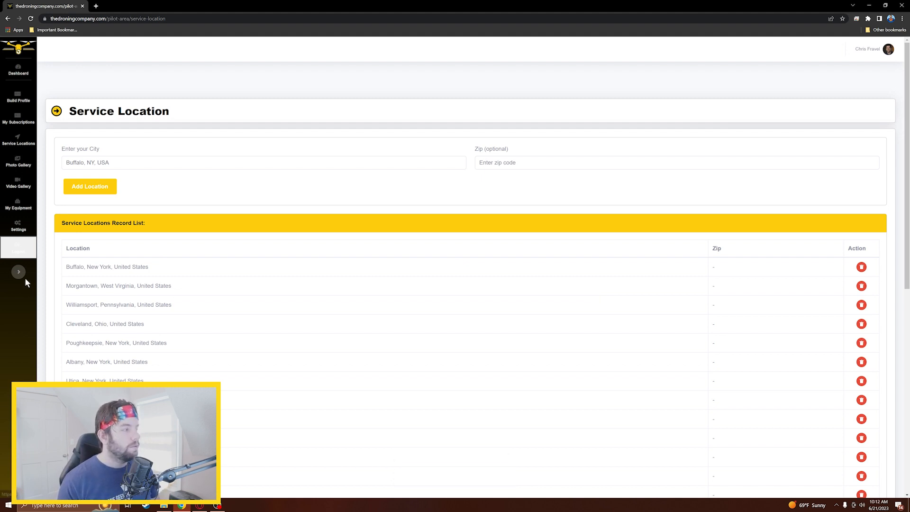
left_click(18, 272)
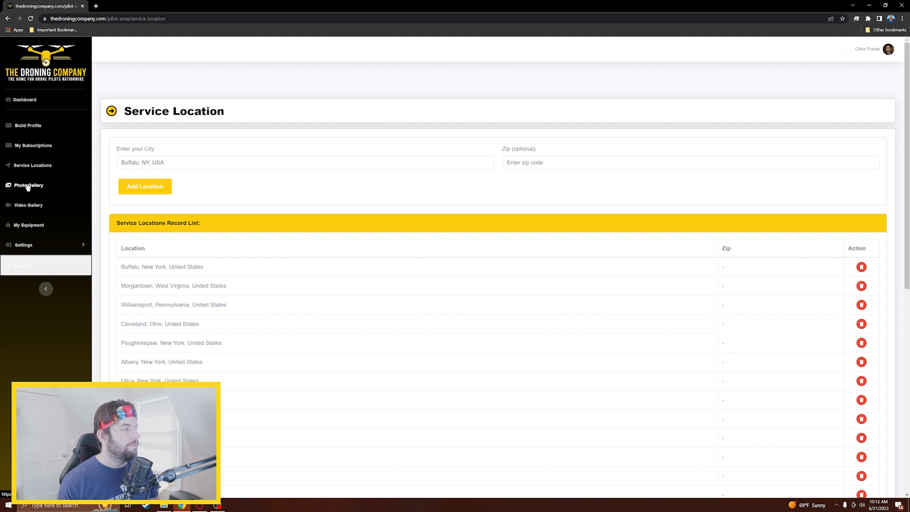
Step: View the five photos in Photo Gallery, then the six YouTube videos in Videos Gallery
left_click(29, 184)
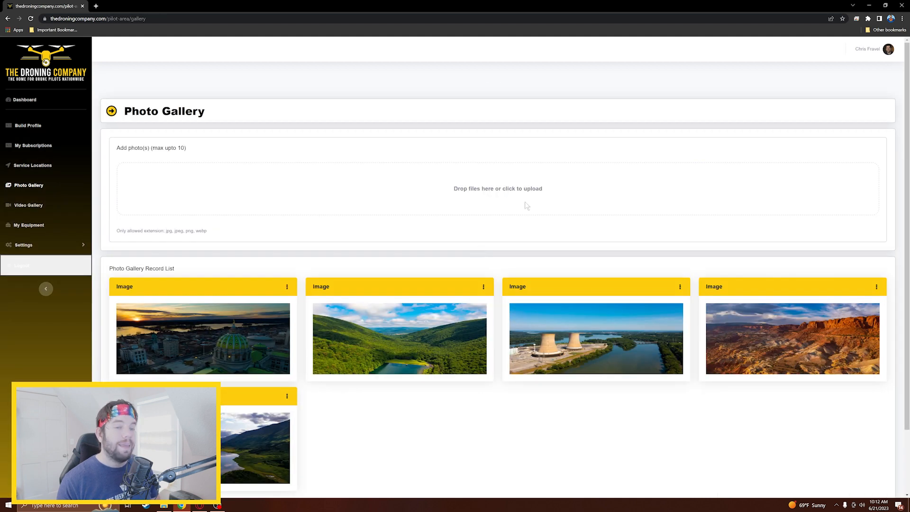
mouse_move(434, 265)
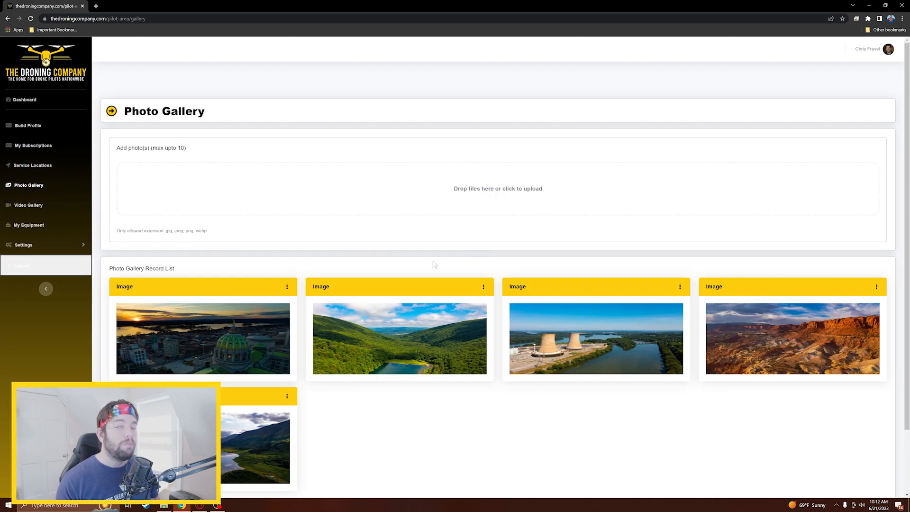
mouse_move(881, 197)
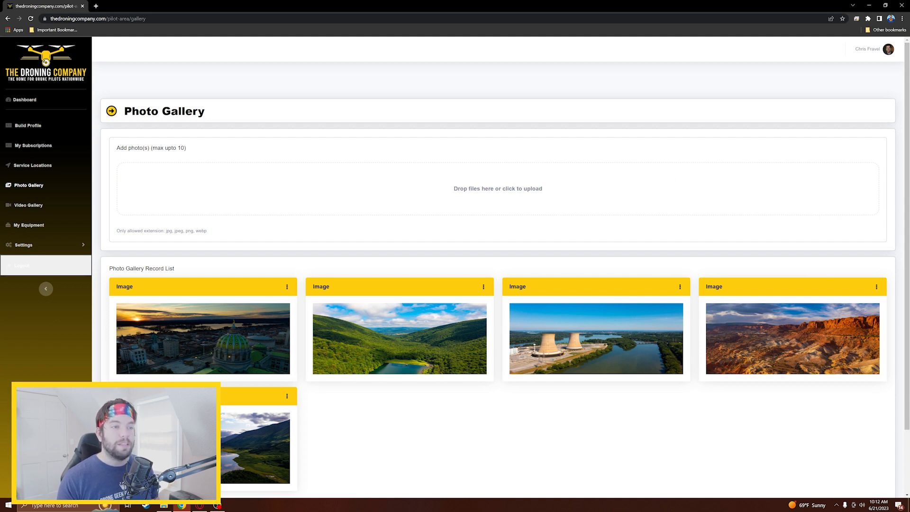
mouse_move(749, 199)
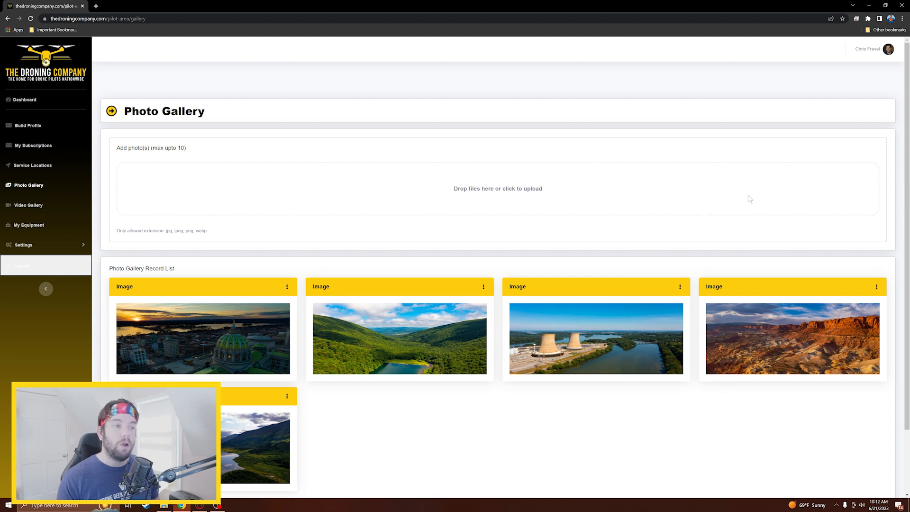
mouse_move(604, 241)
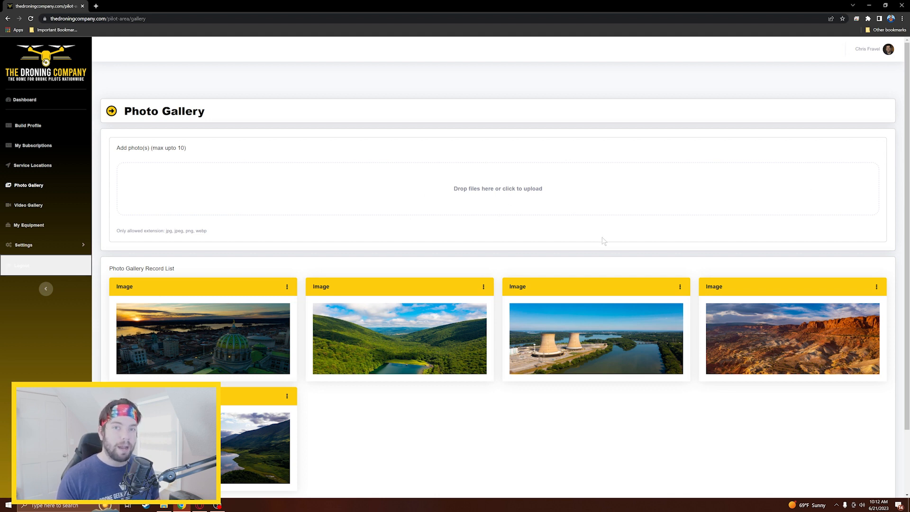
mouse_move(471, 264)
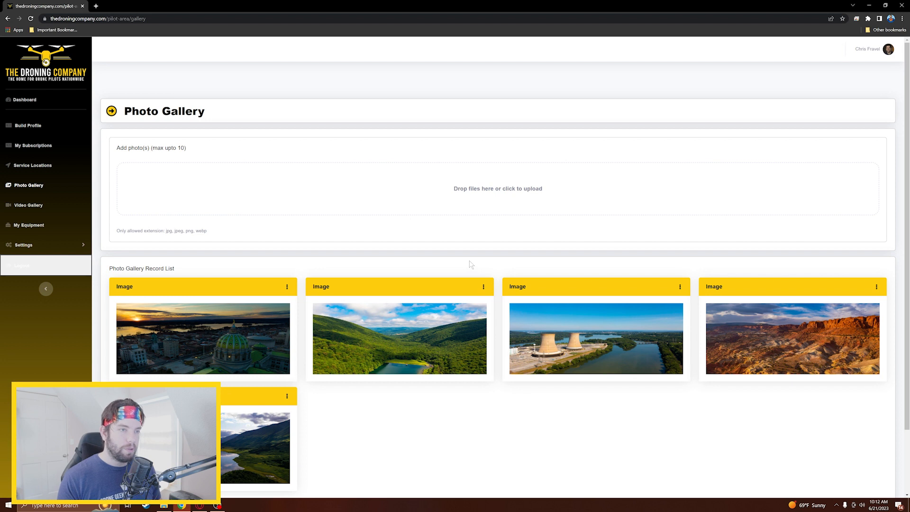
mouse_move(491, 274)
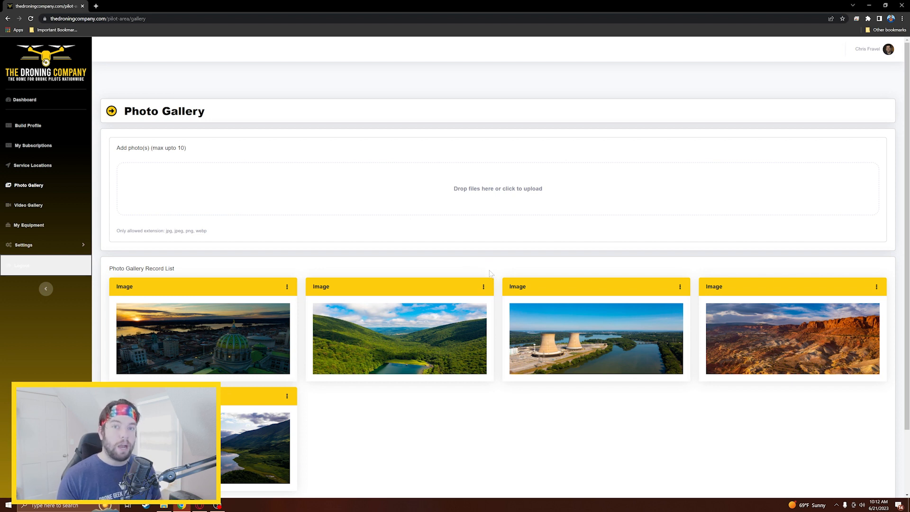
mouse_move(431, 364)
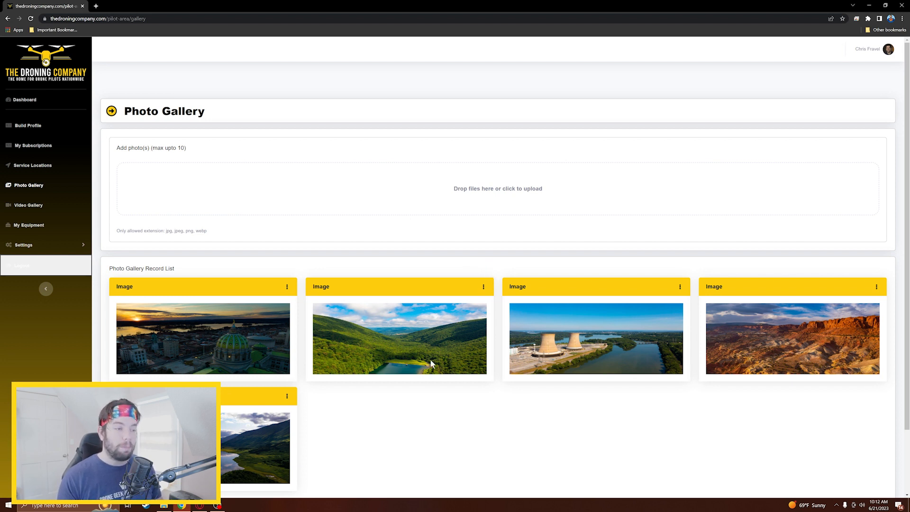
mouse_move(284, 367)
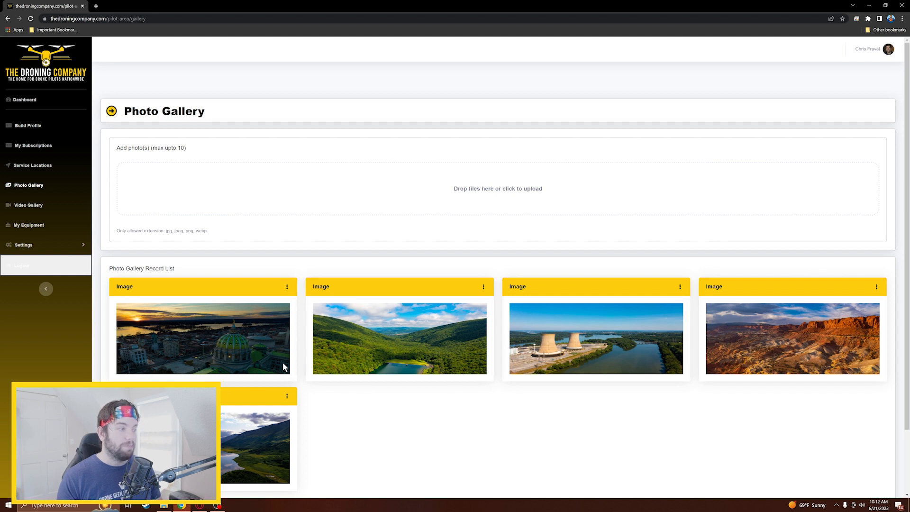
mouse_move(531, 384)
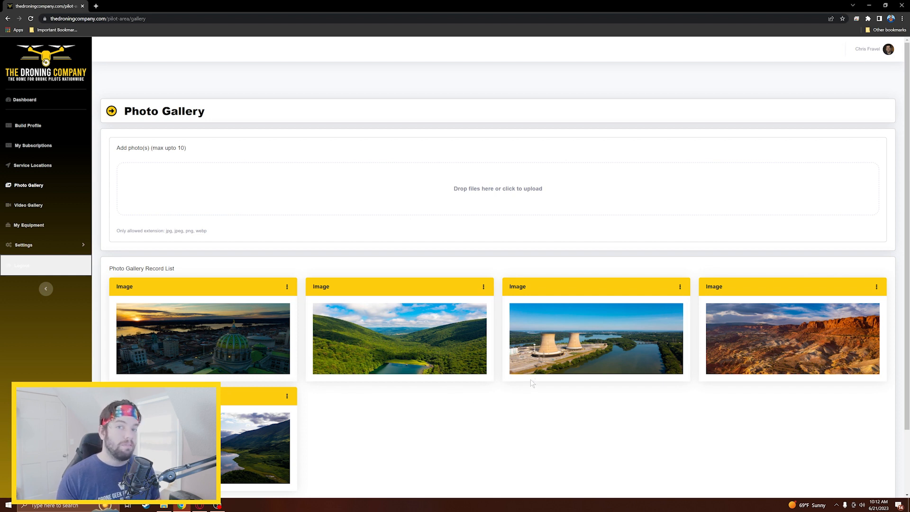
mouse_move(27, 205)
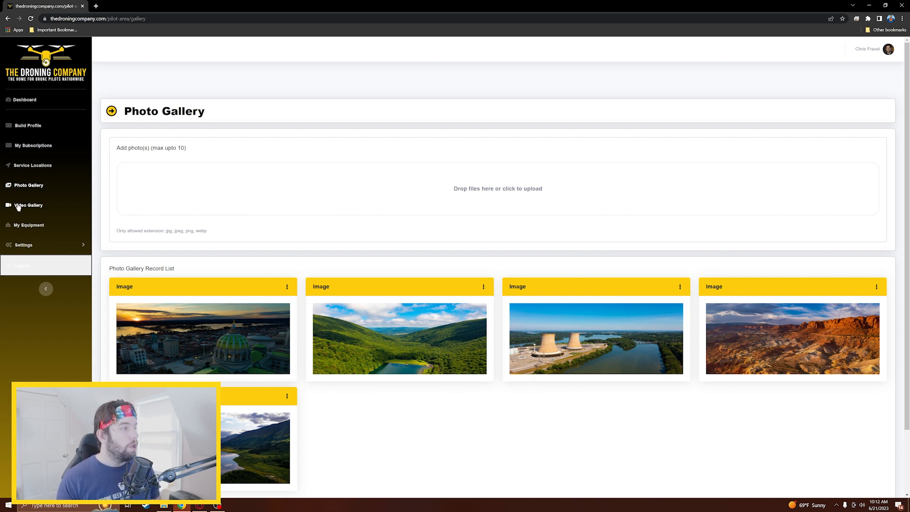
left_click(28, 204)
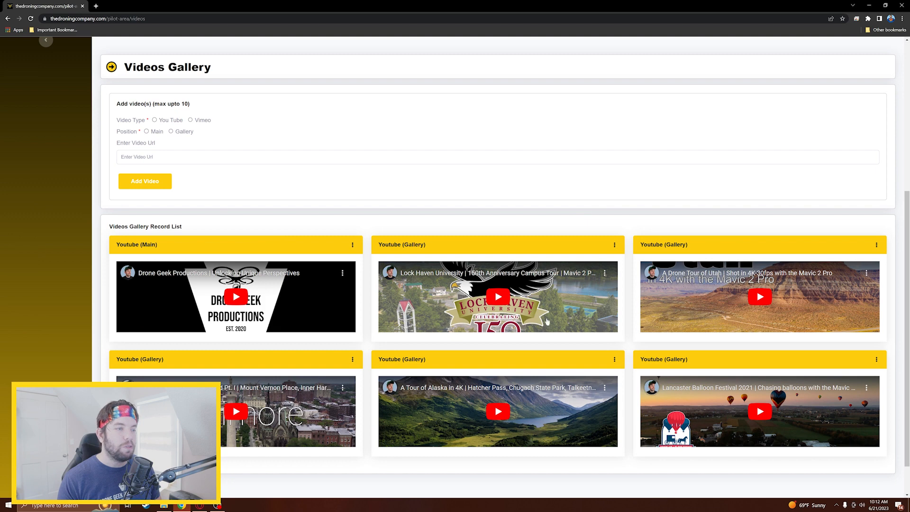
mouse_move(578, 230)
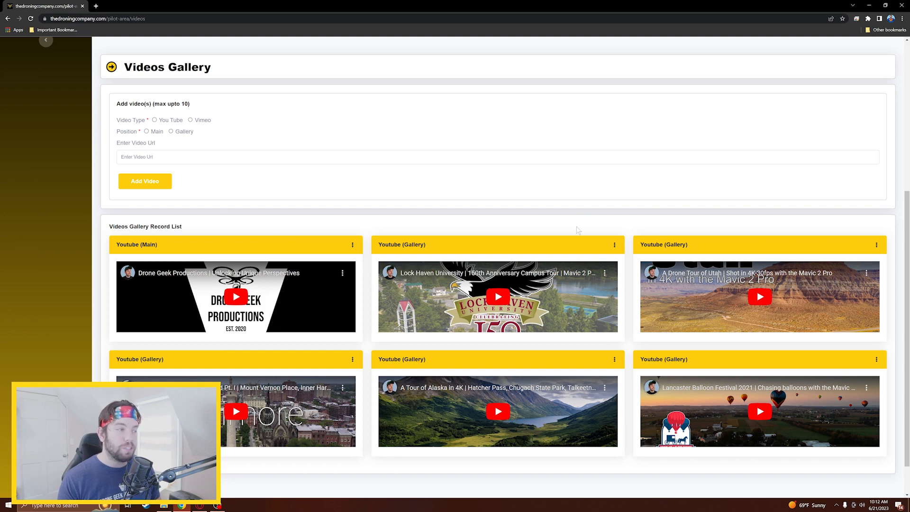
mouse_move(779, 269)
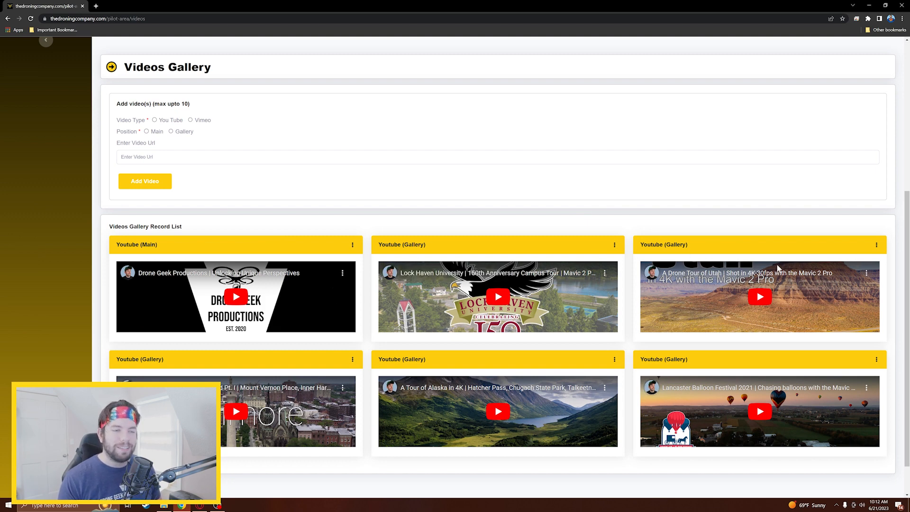
mouse_move(842, 290)
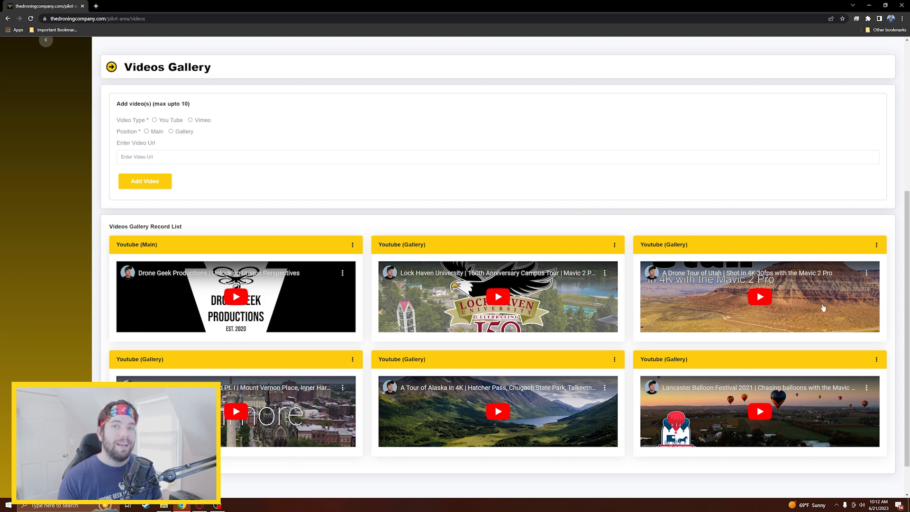
mouse_move(350, 297)
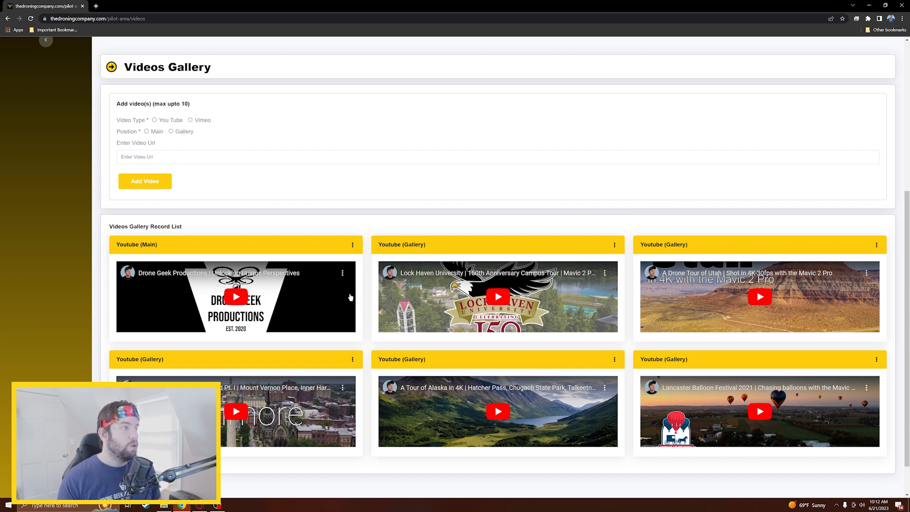
mouse_move(381, 188)
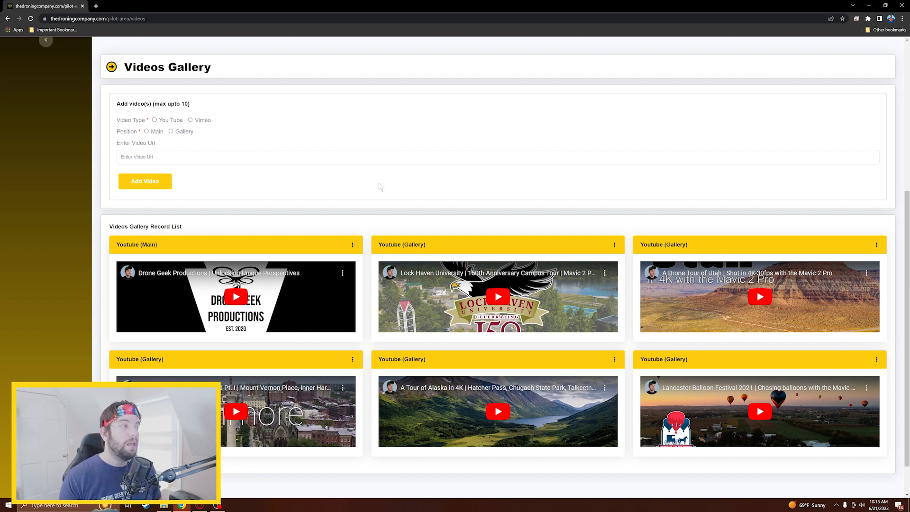
mouse_move(326, 150)
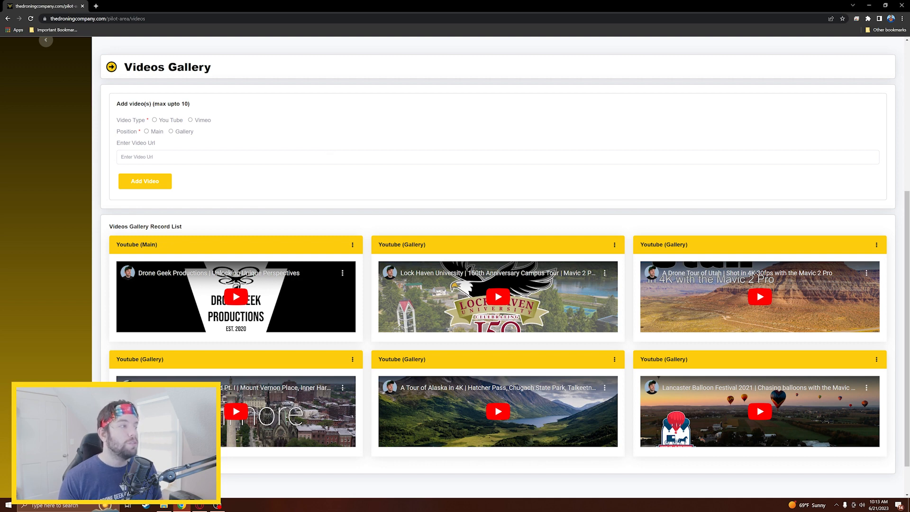
mouse_move(213, 229)
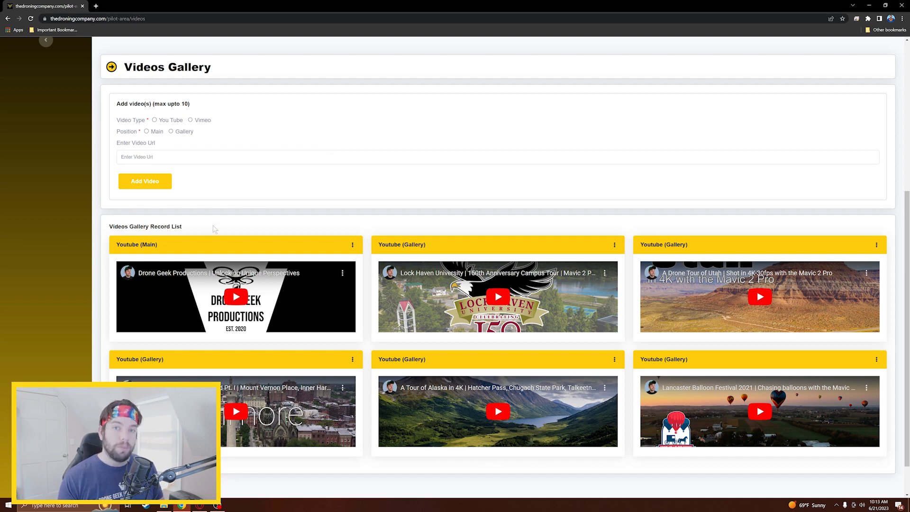
mouse_move(193, 185)
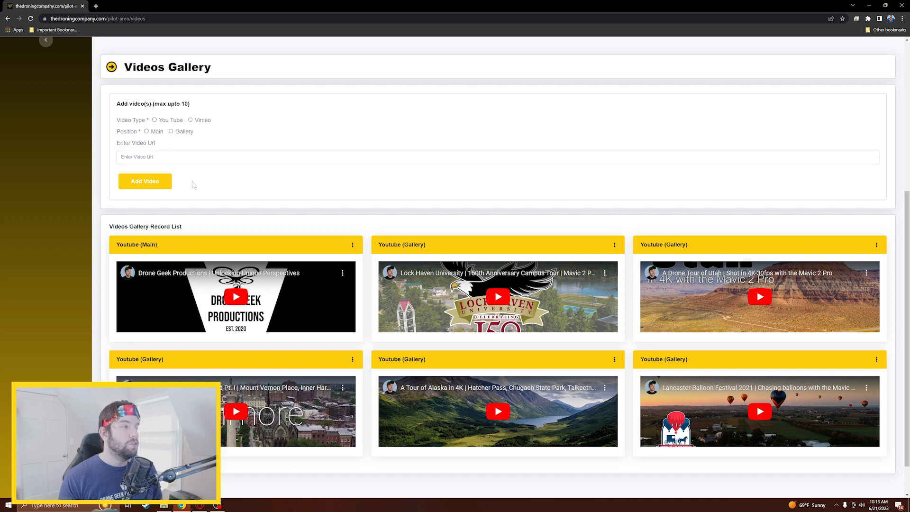
mouse_move(163, 118)
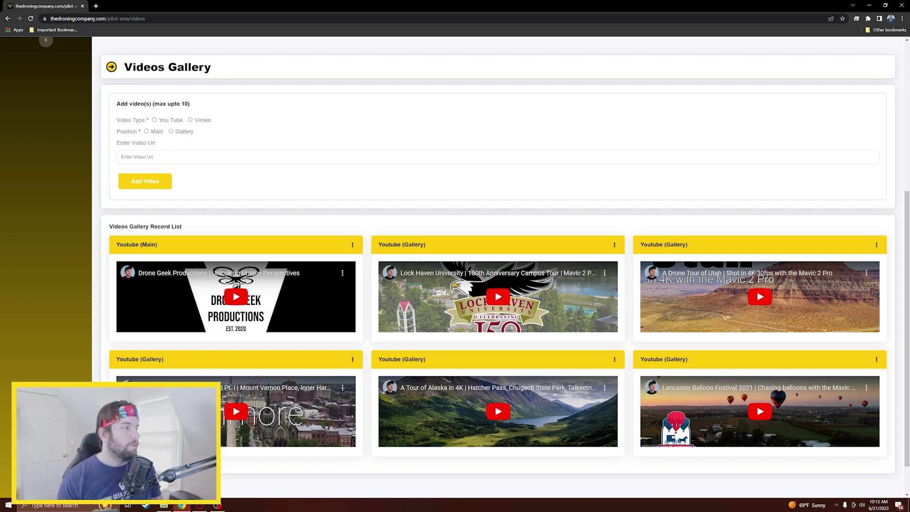
mouse_move(177, 153)
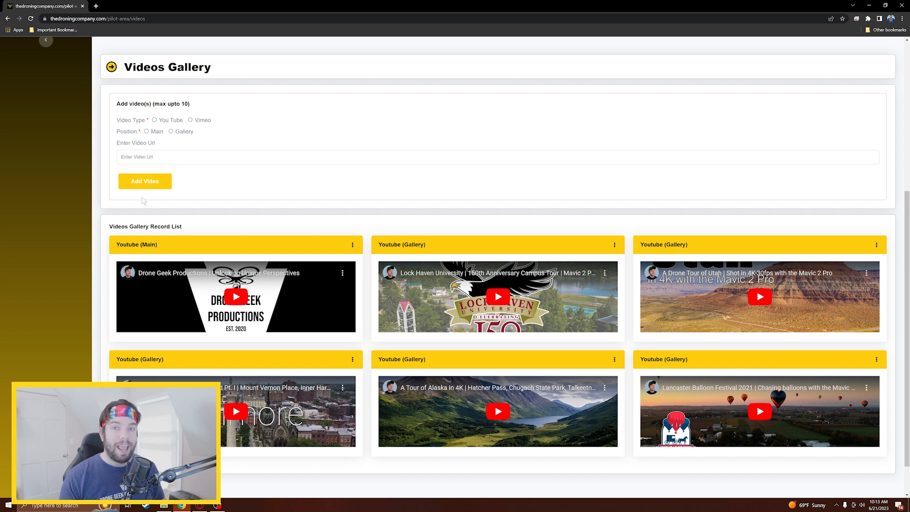
mouse_move(148, 237)
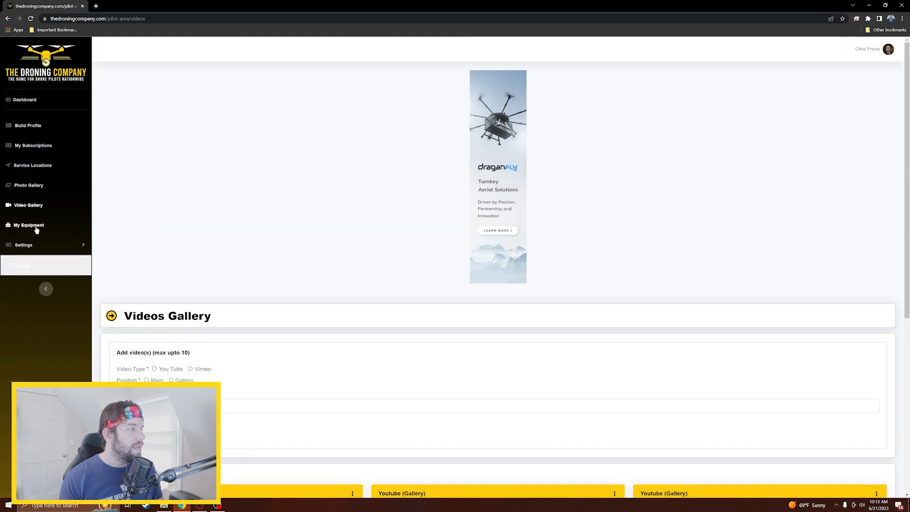
Step: Show the equipment list: CineLog 35, Avata, Pocket Cinema Camera 6K and Mavic 3
left_click(28, 225)
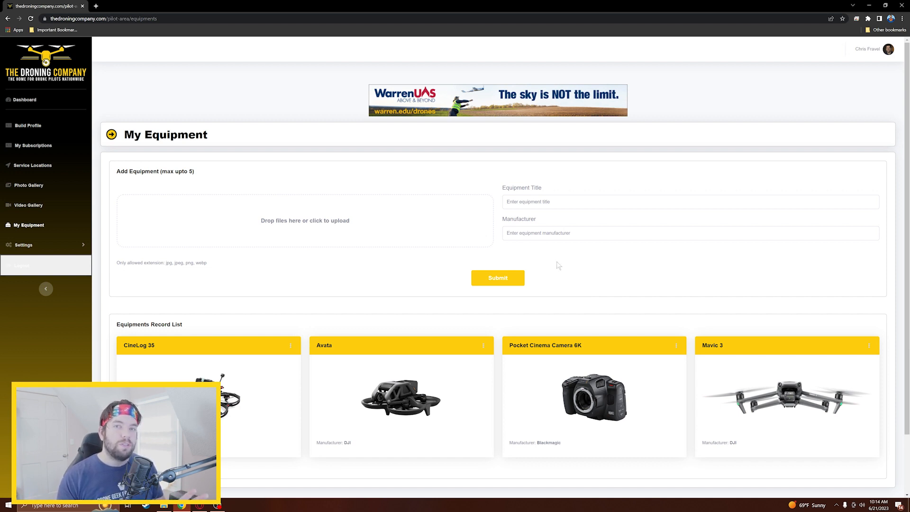
mouse_move(580, 342)
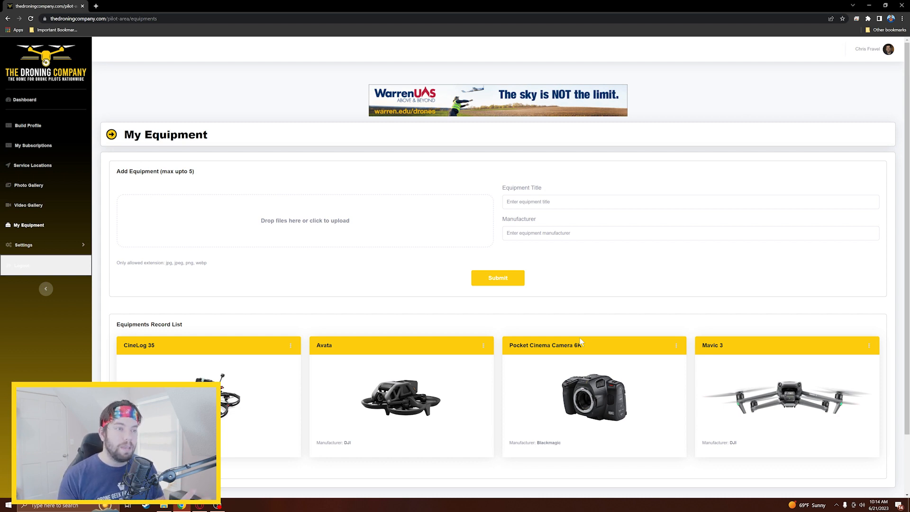
mouse_move(552, 413)
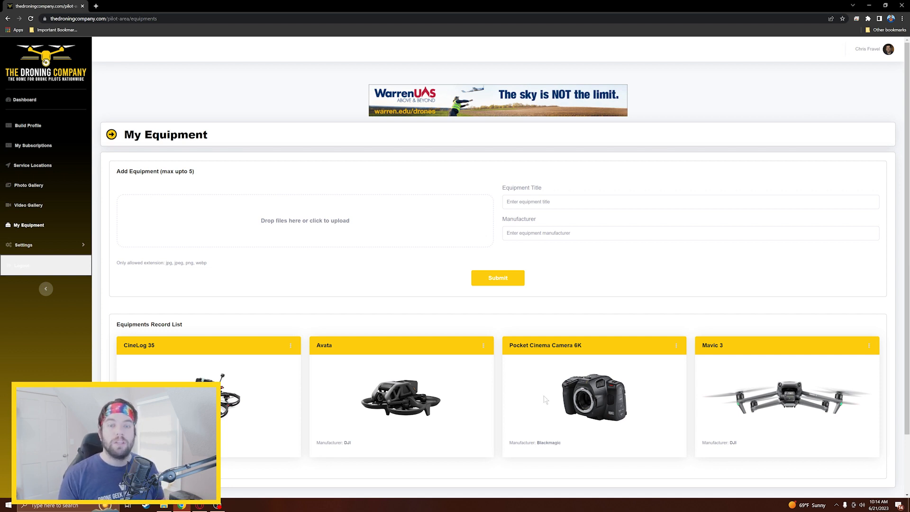
scroll("down", 3)
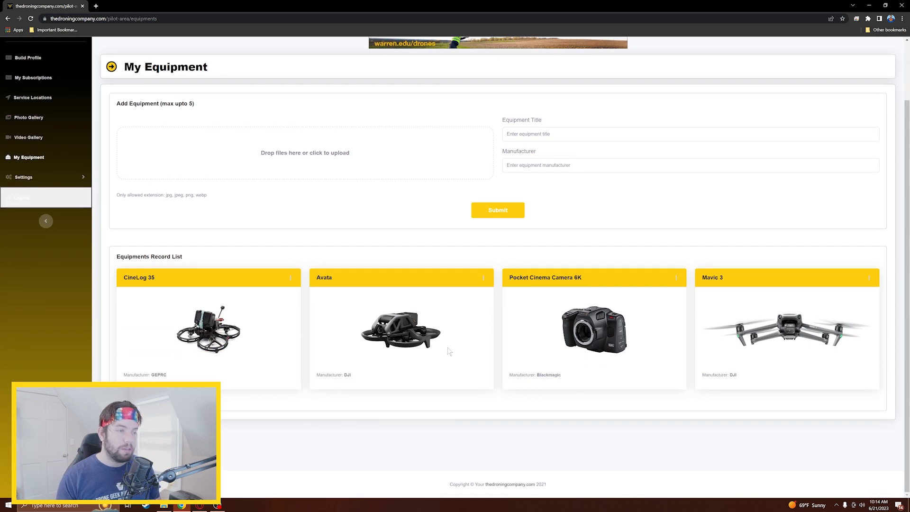
mouse_move(569, 307)
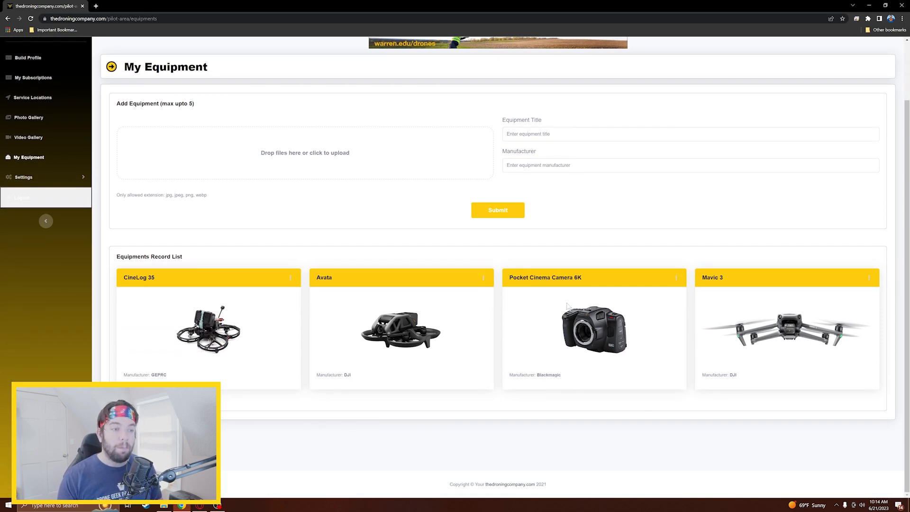
mouse_move(634, 305)
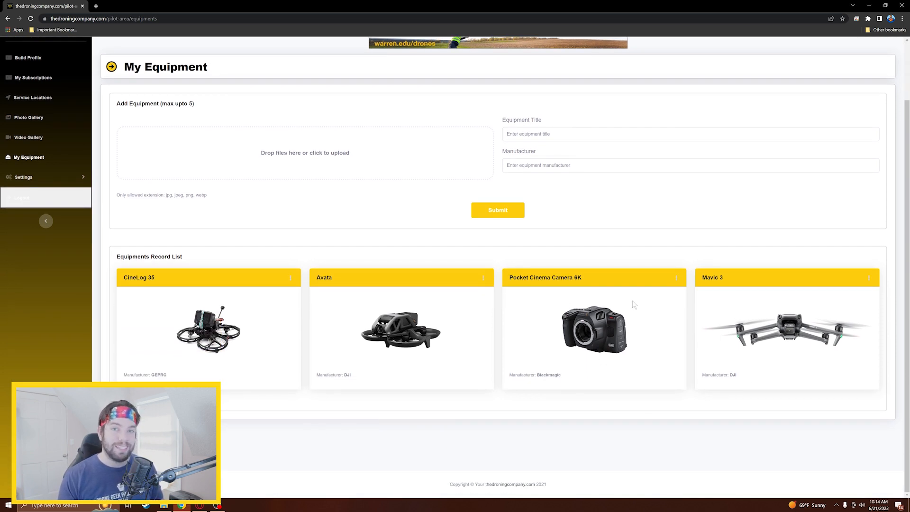
mouse_move(590, 348)
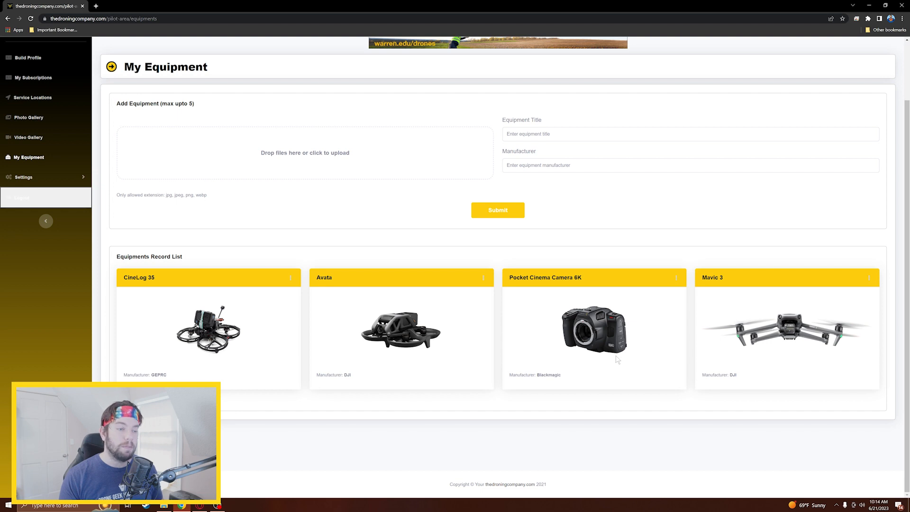
mouse_move(566, 408)
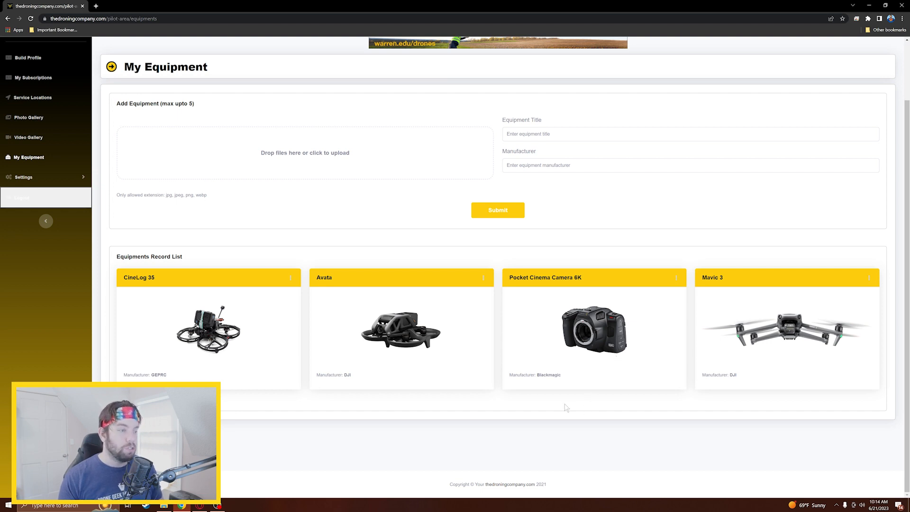
mouse_move(556, 302)
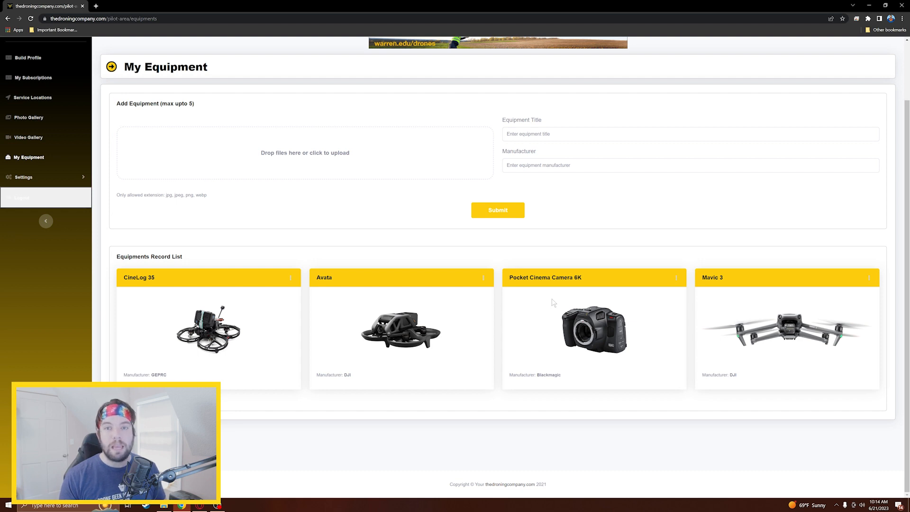
mouse_move(560, 300)
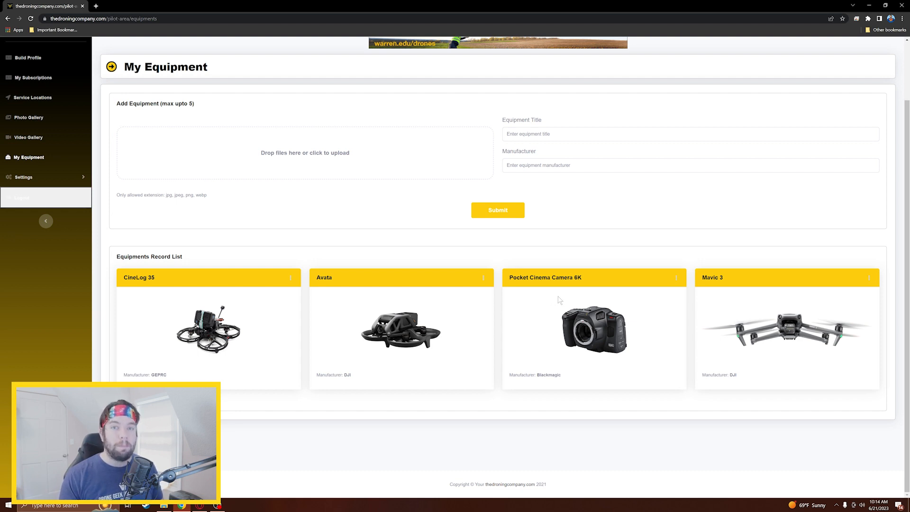
mouse_move(452, 188)
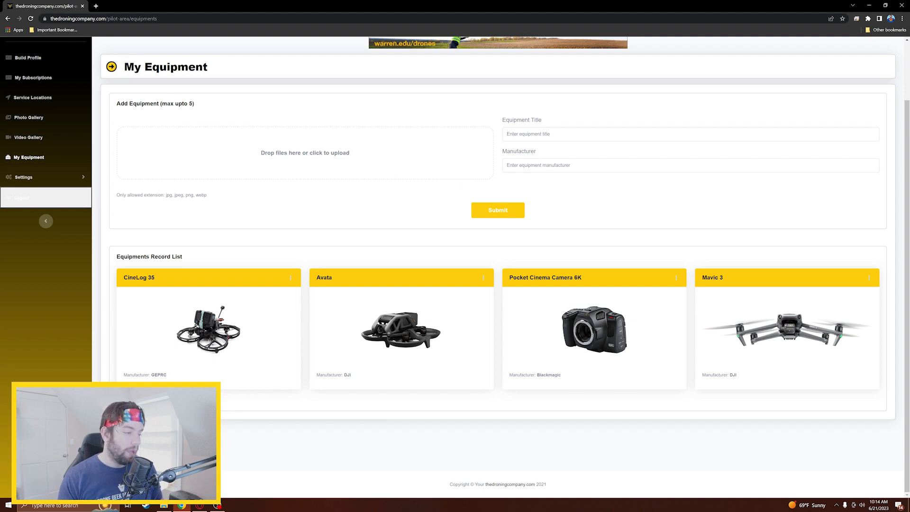
Step: Add pictured equipment 'Mark5 with DJI O3 Air Unit' with manufacturer GEPRC
left_click(305, 152)
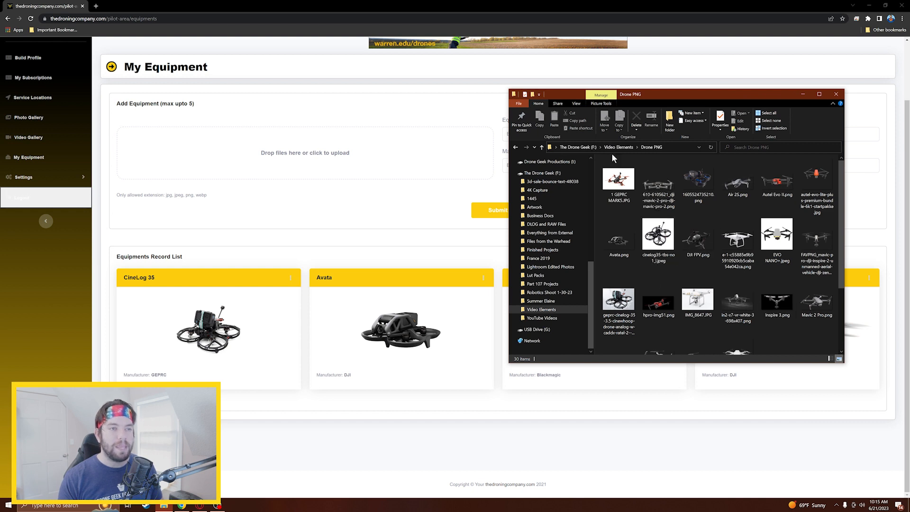
mouse_move(619, 178)
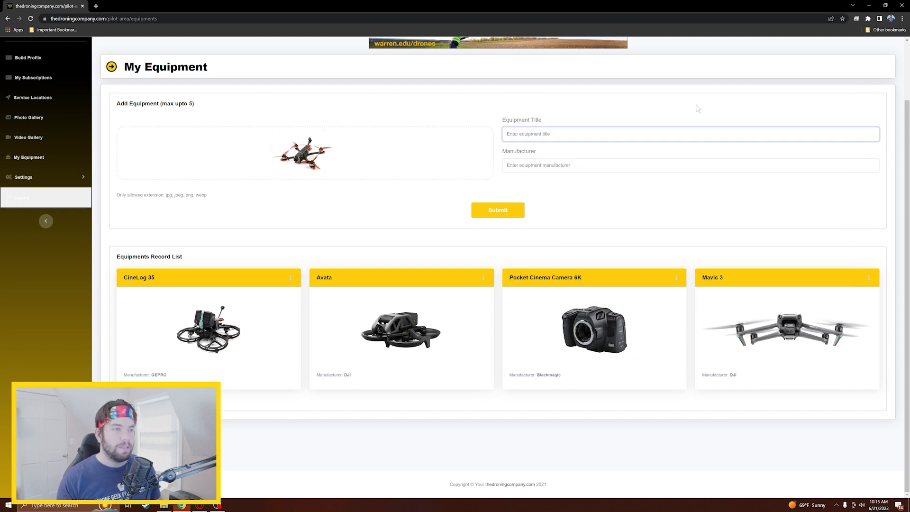
type("Mark5")
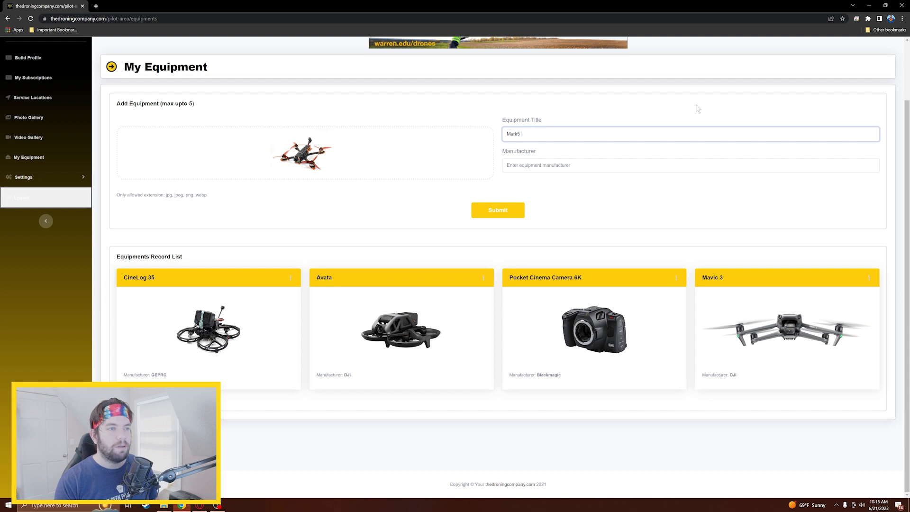
type("with DJI")
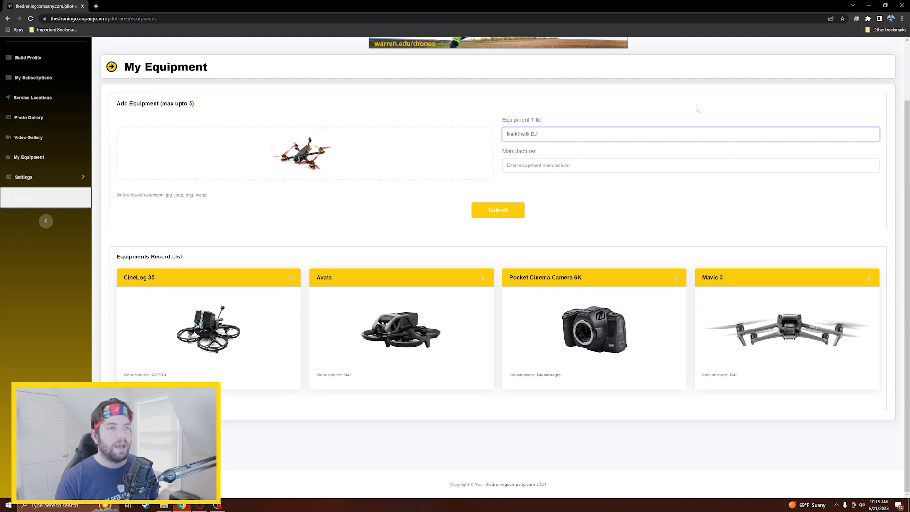
type("O3 Air Unit")
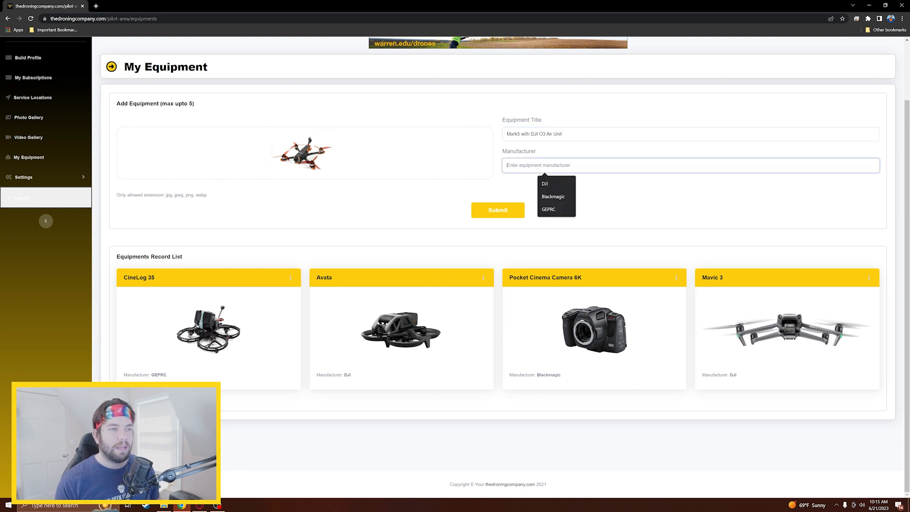
left_click(548, 210)
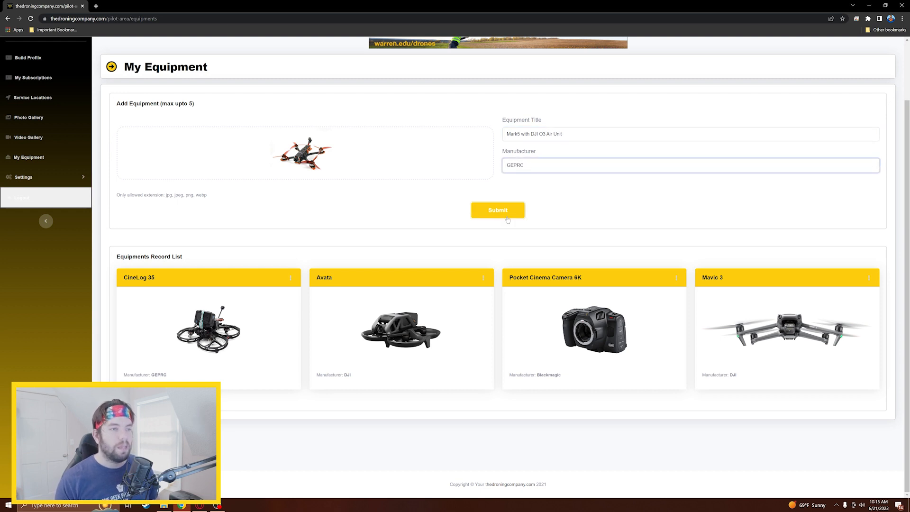
left_click(498, 210)
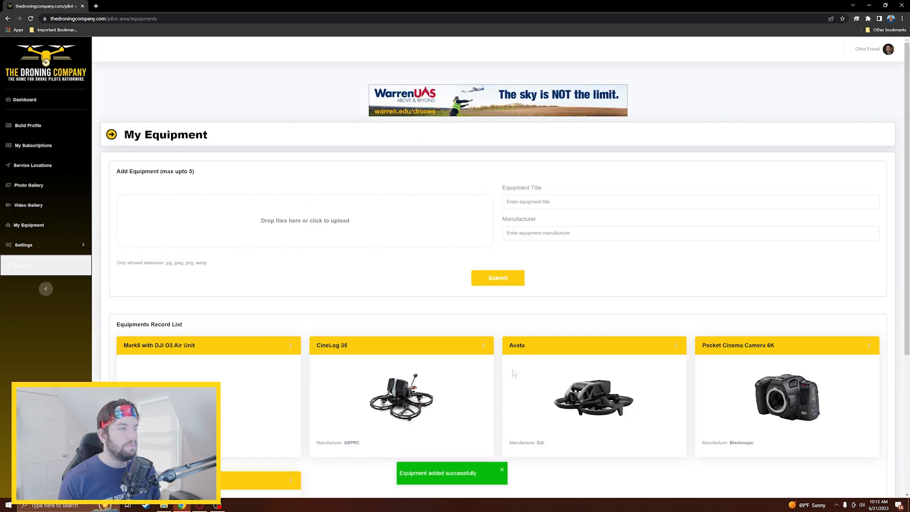
scroll("down", 3)
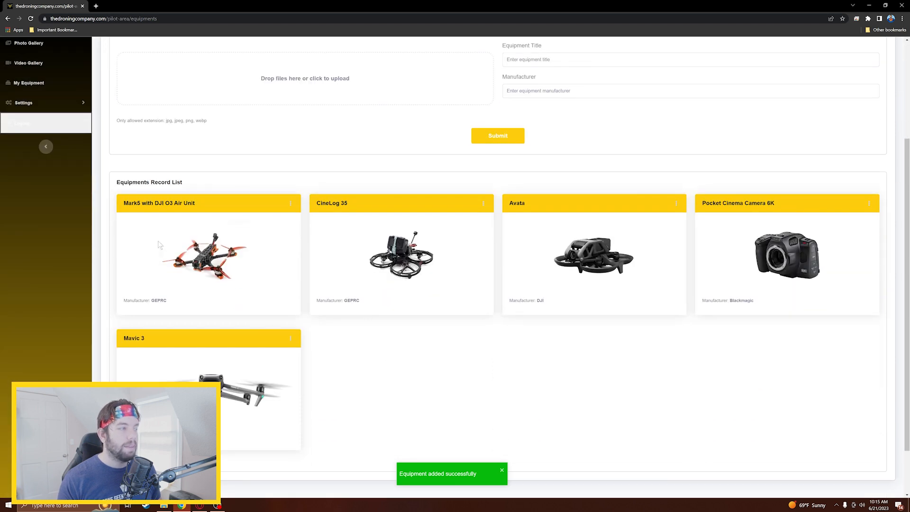
mouse_move(436, 276)
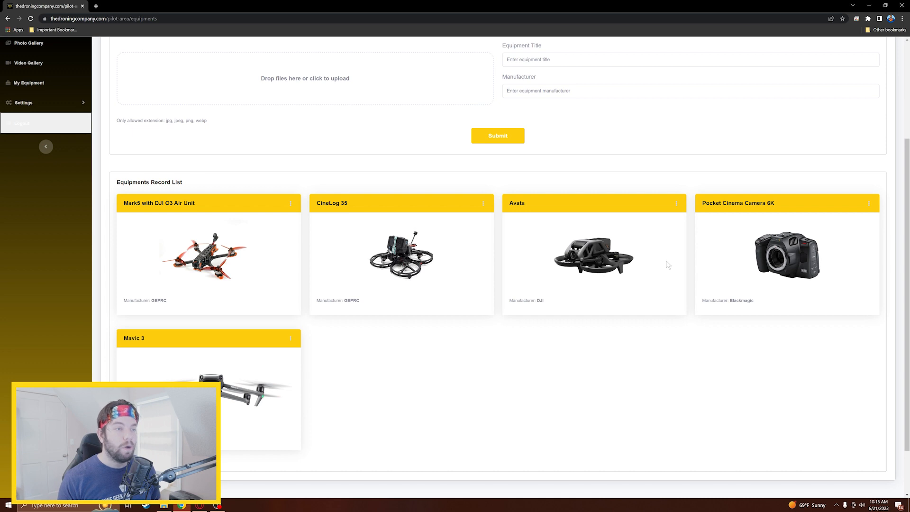
scroll("up", 3)
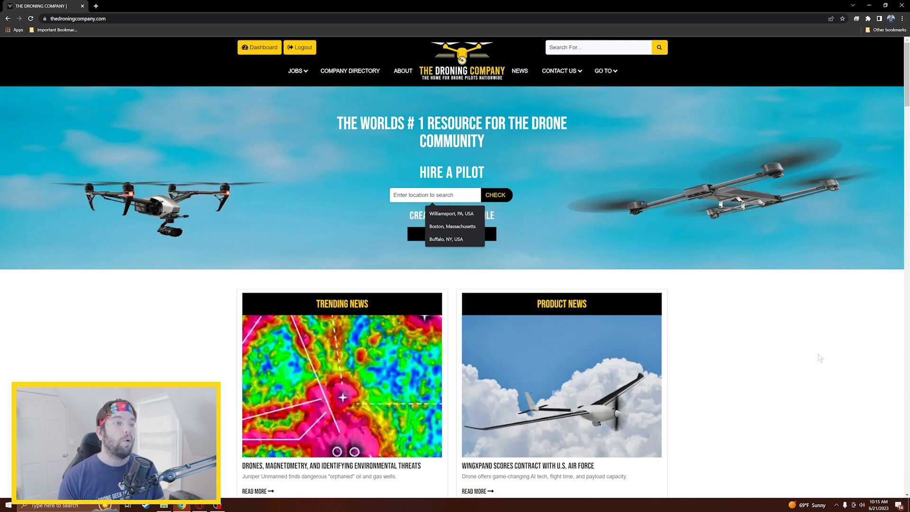
mouse_move(800, 364)
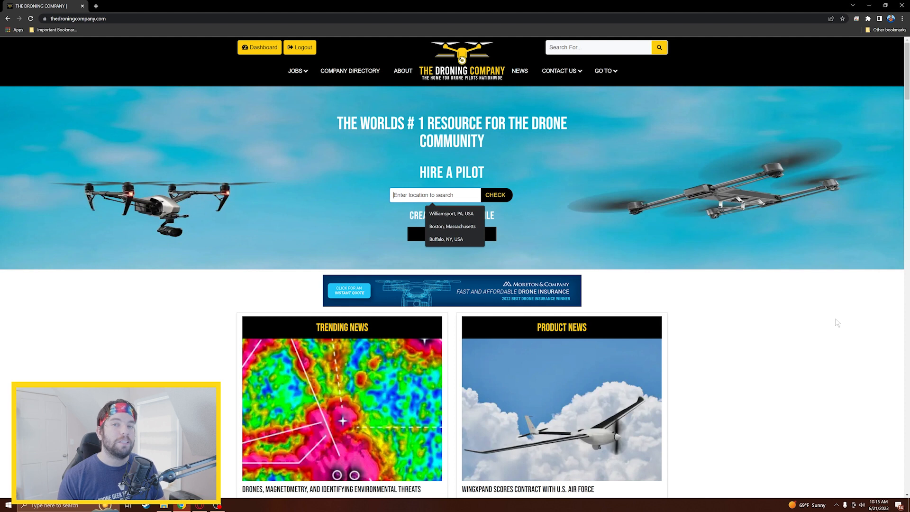
mouse_move(509, 248)
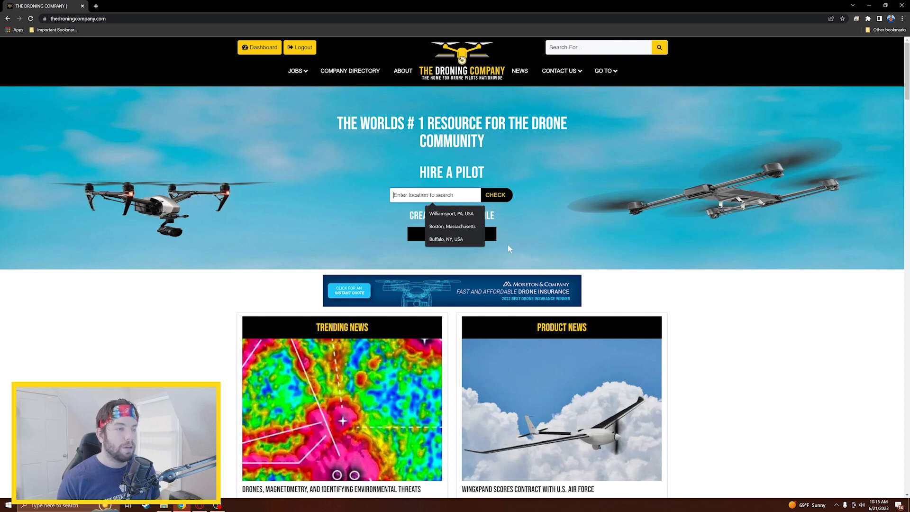
Step: Search for pilots near Williamsport, PA, USA and scroll through the Featured Pilots
left_click(453, 213)
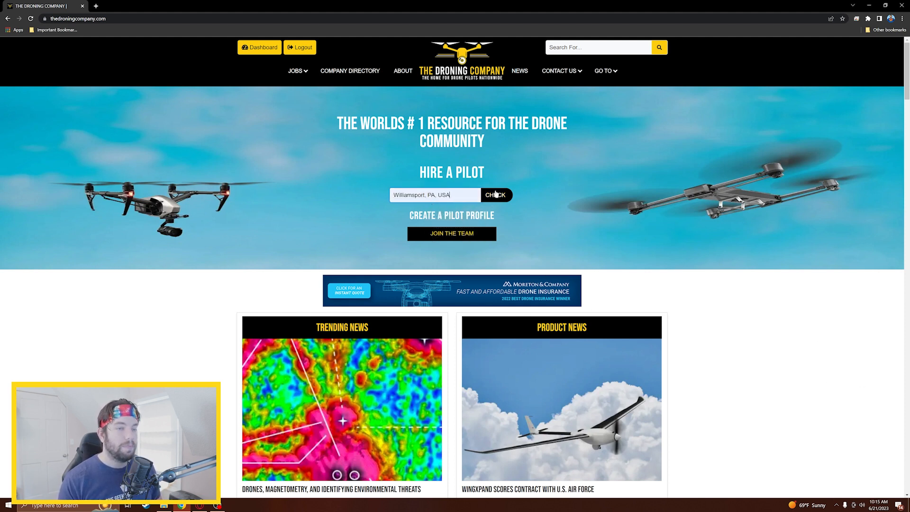
left_click(495, 194)
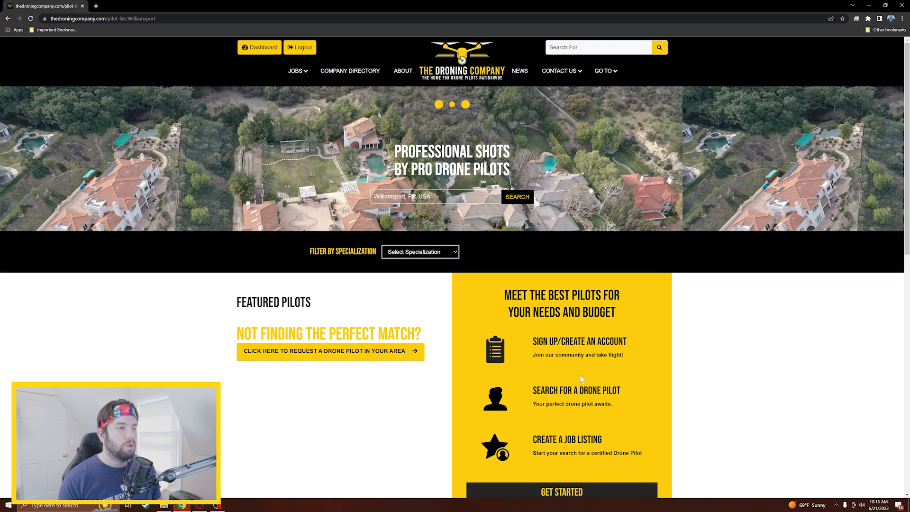
scroll("down", 3)
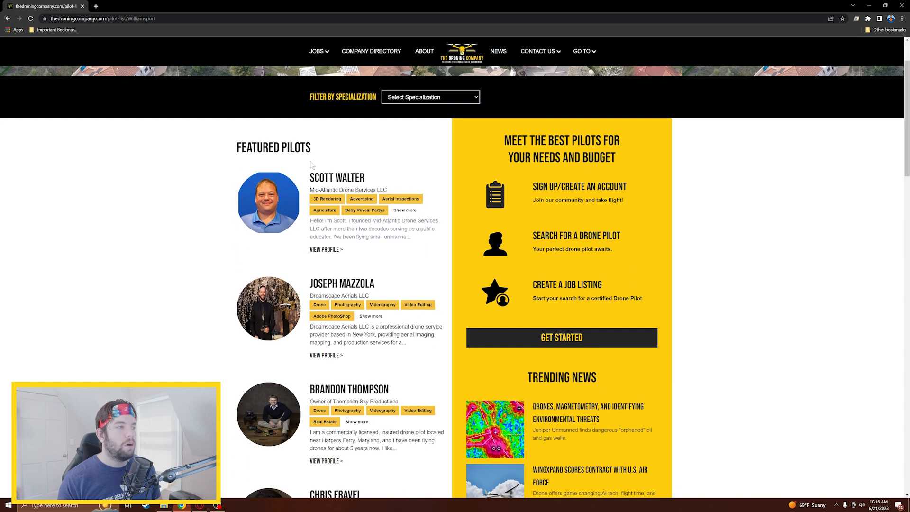
scroll("down", 3)
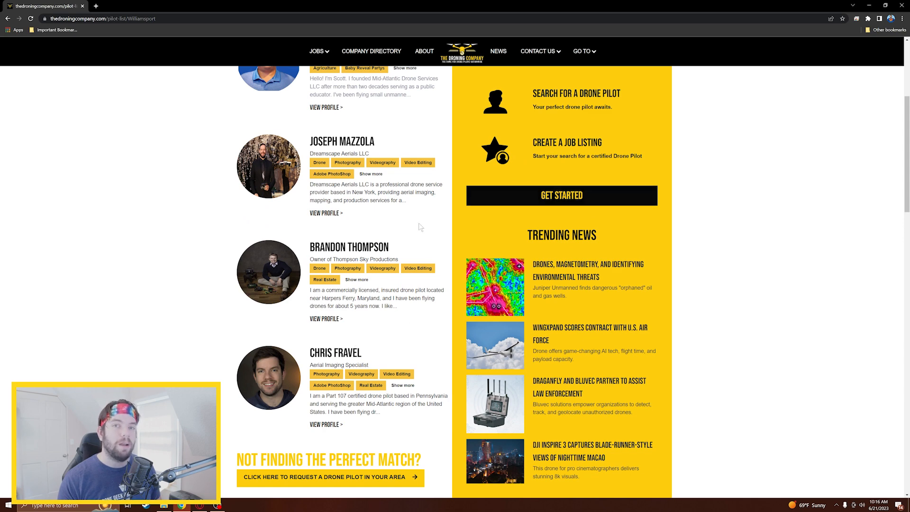
scroll("down", 3)
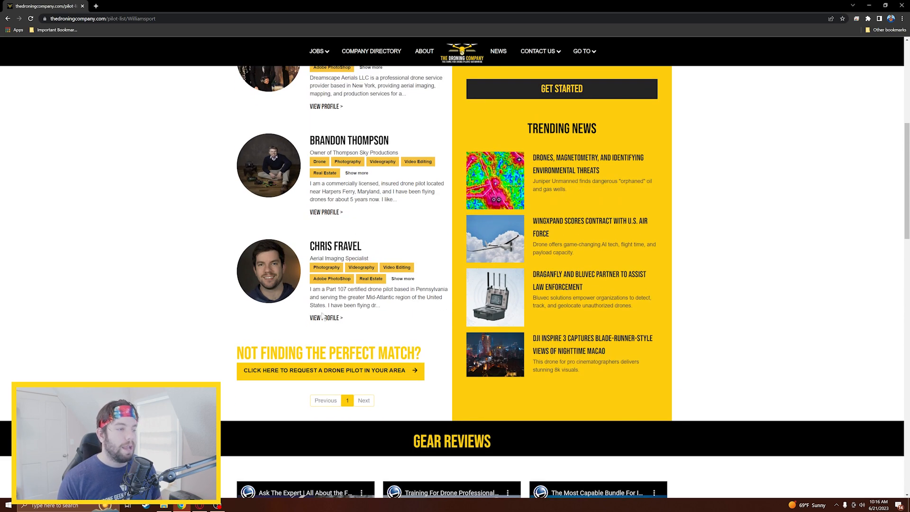
left_click(325, 318)
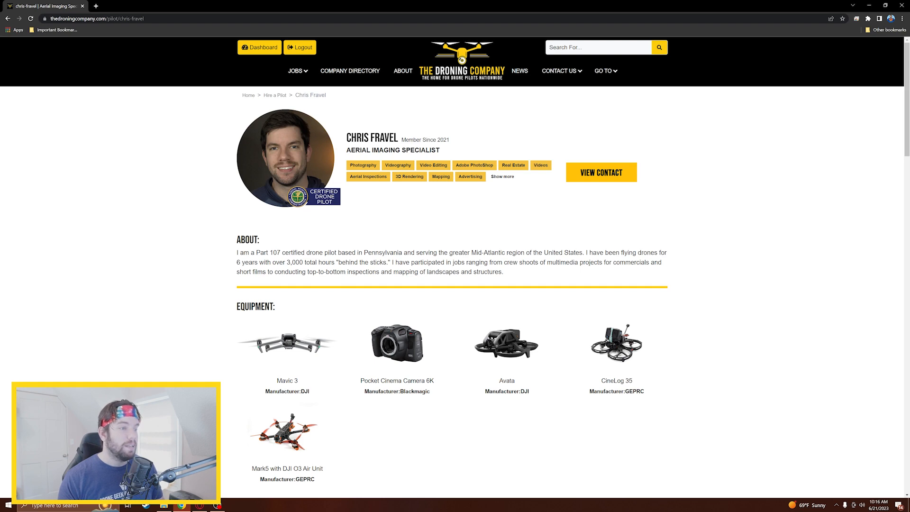
scroll("down", 3)
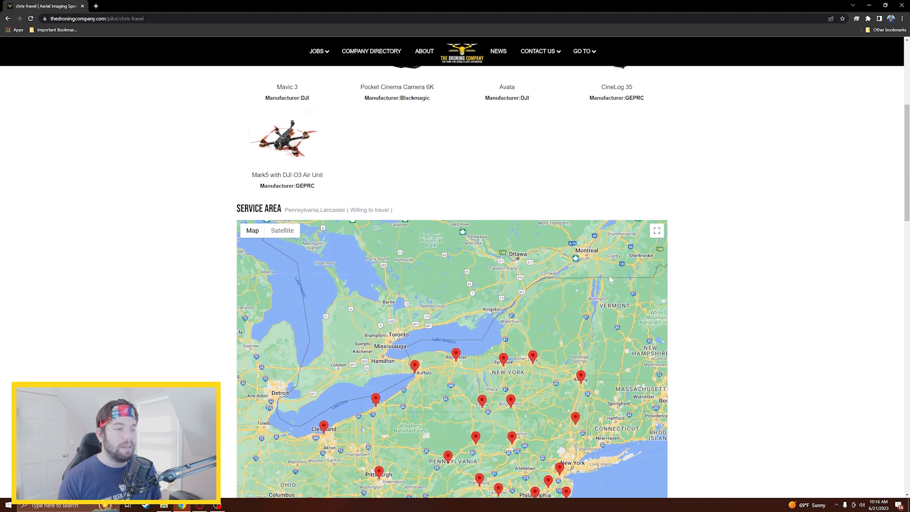
scroll("down", 3)
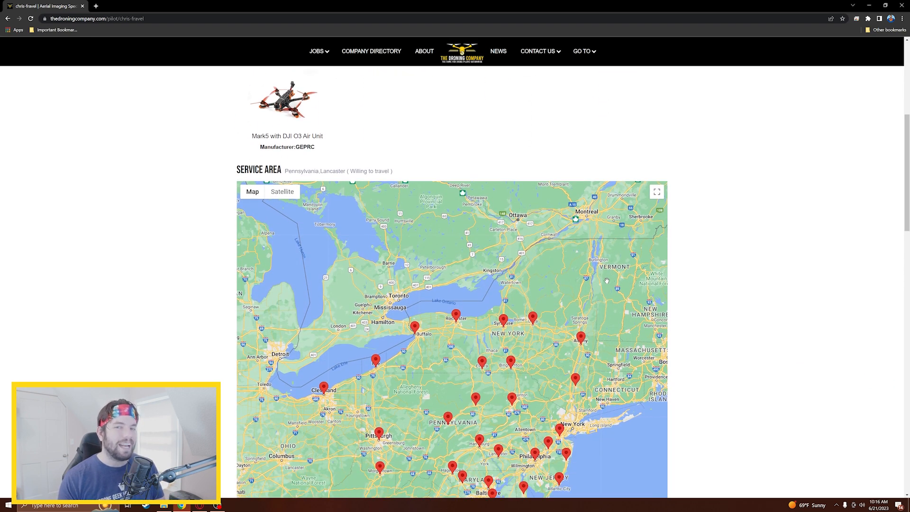
scroll("down", 3)
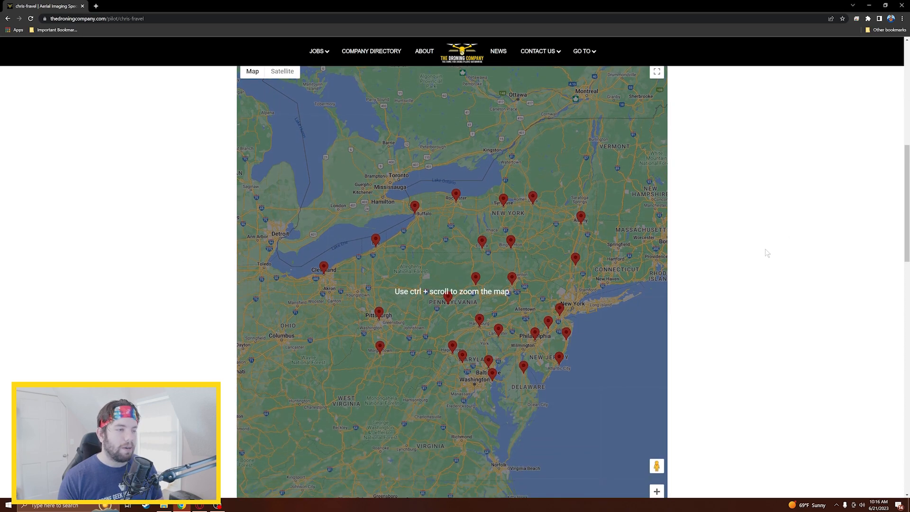
scroll("down", 3)
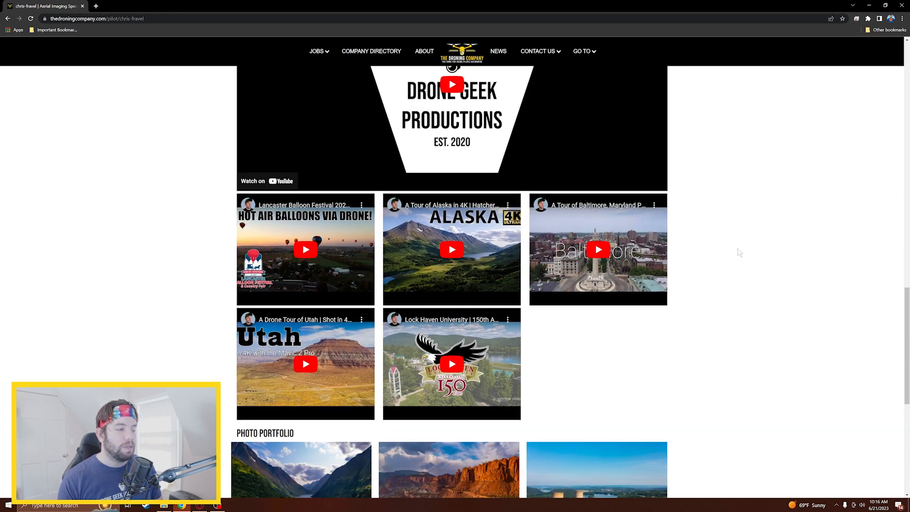
scroll("up", 3)
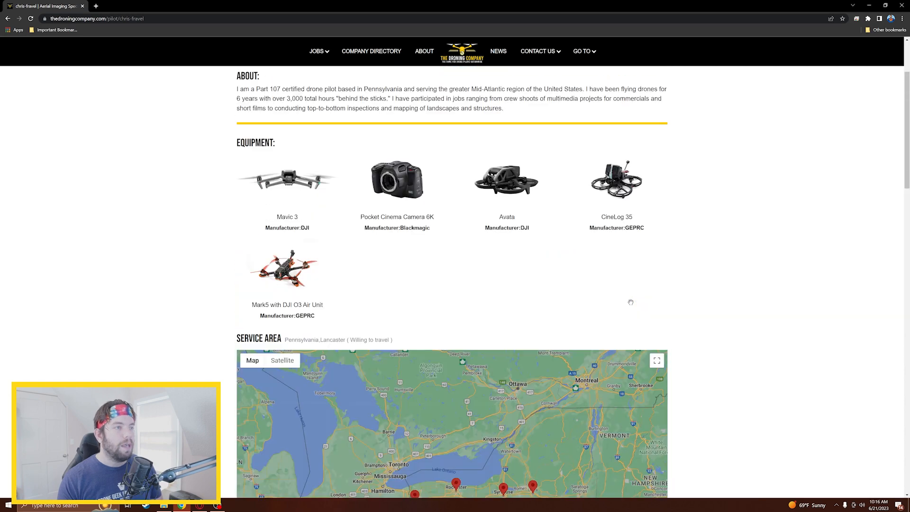
scroll("up", 3)
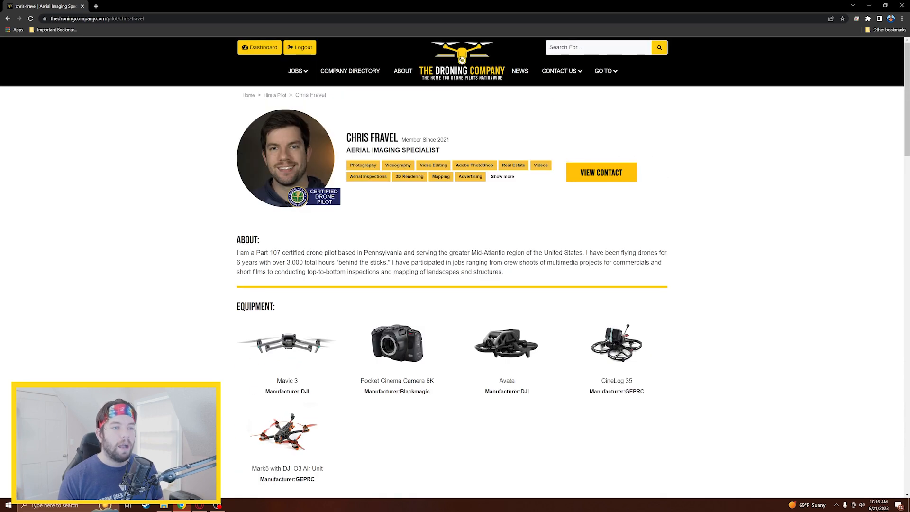